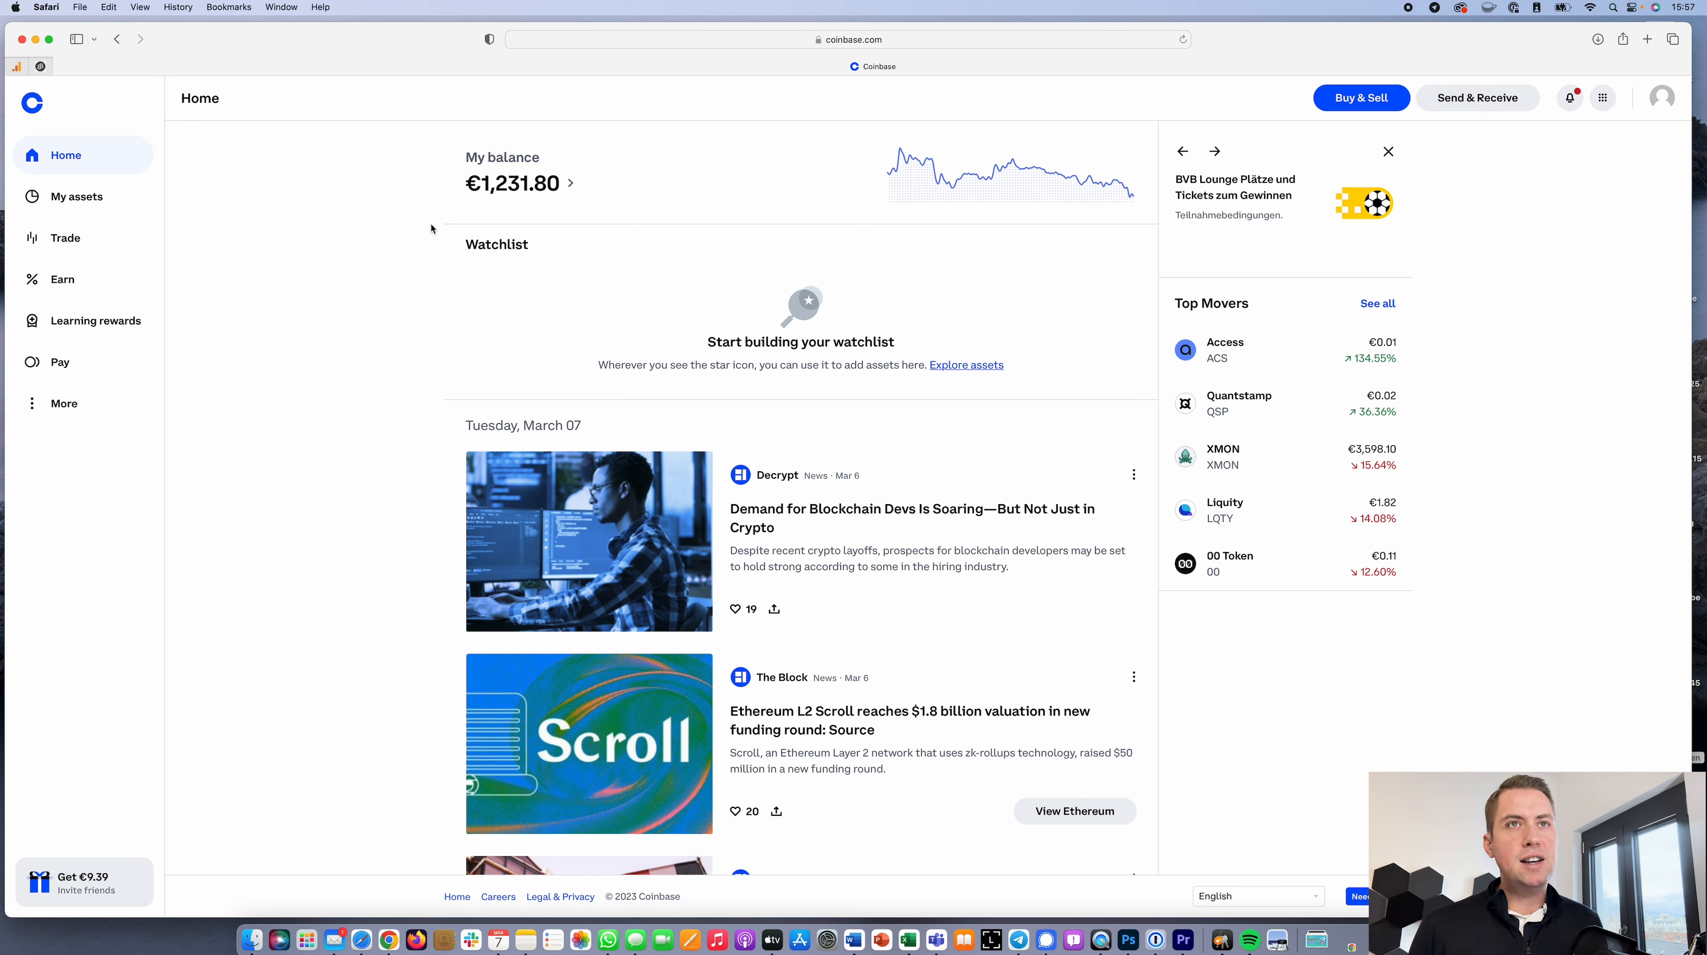
mouse_move(1136, 152)
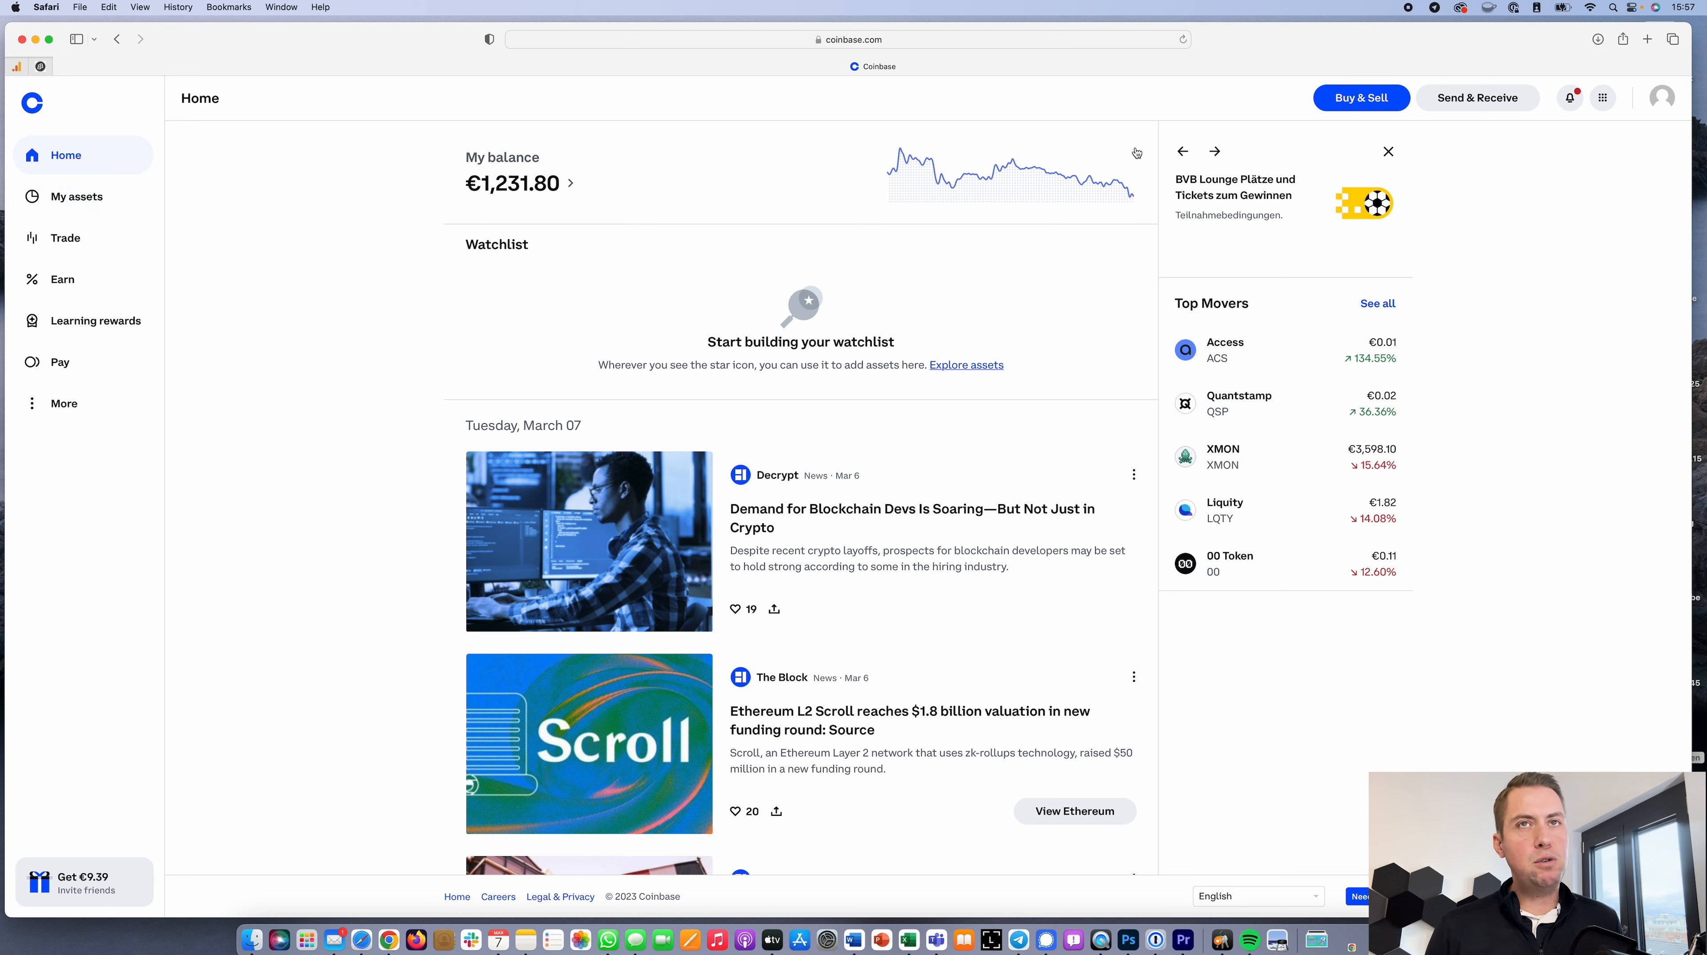
mouse_move(945, 144)
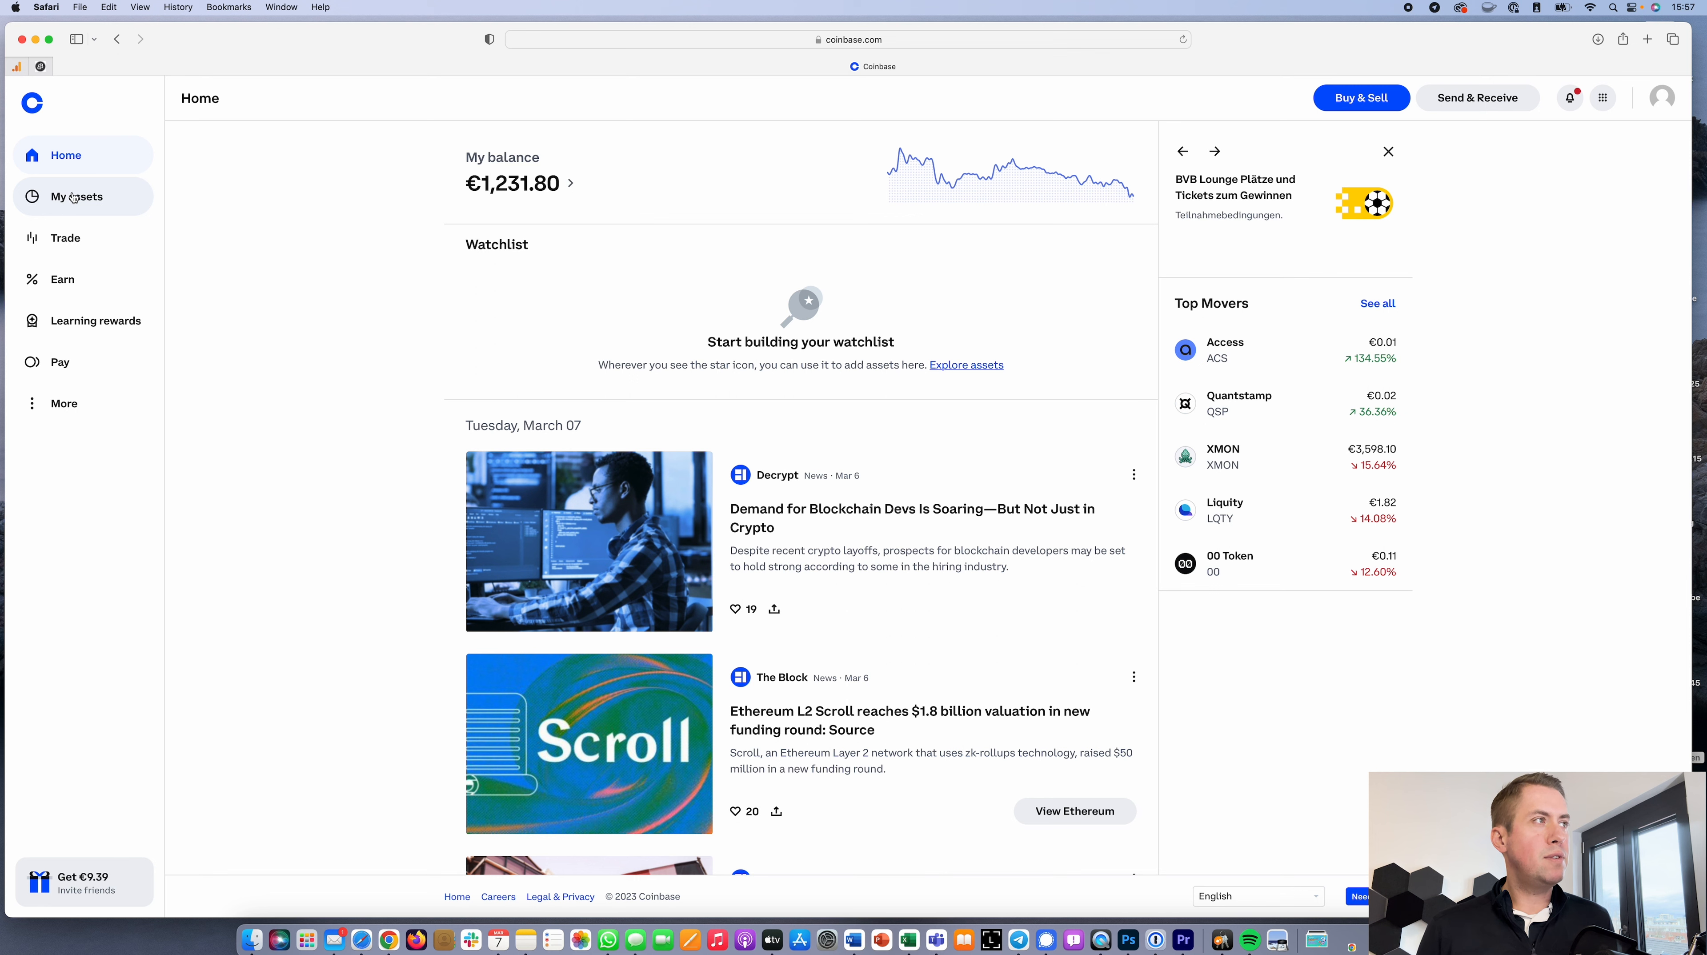
Step: Show the My assets overview with the €1,231.62 balance chart and holdings list
left_click(77, 197)
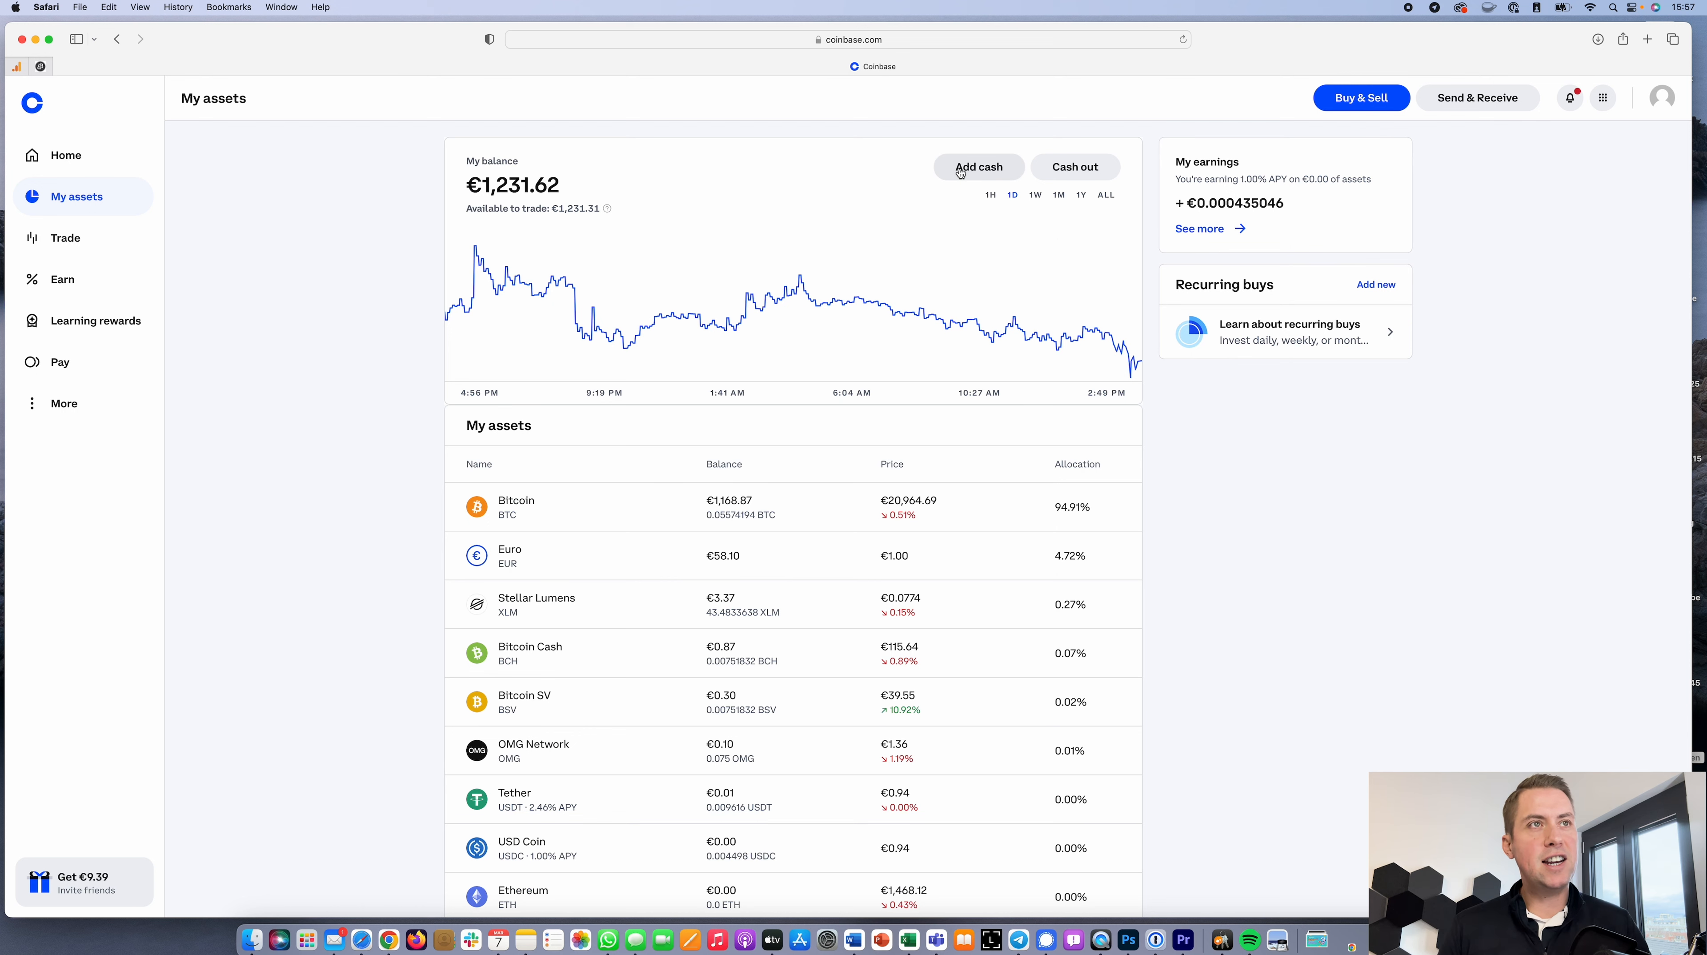
left_click(976, 166)
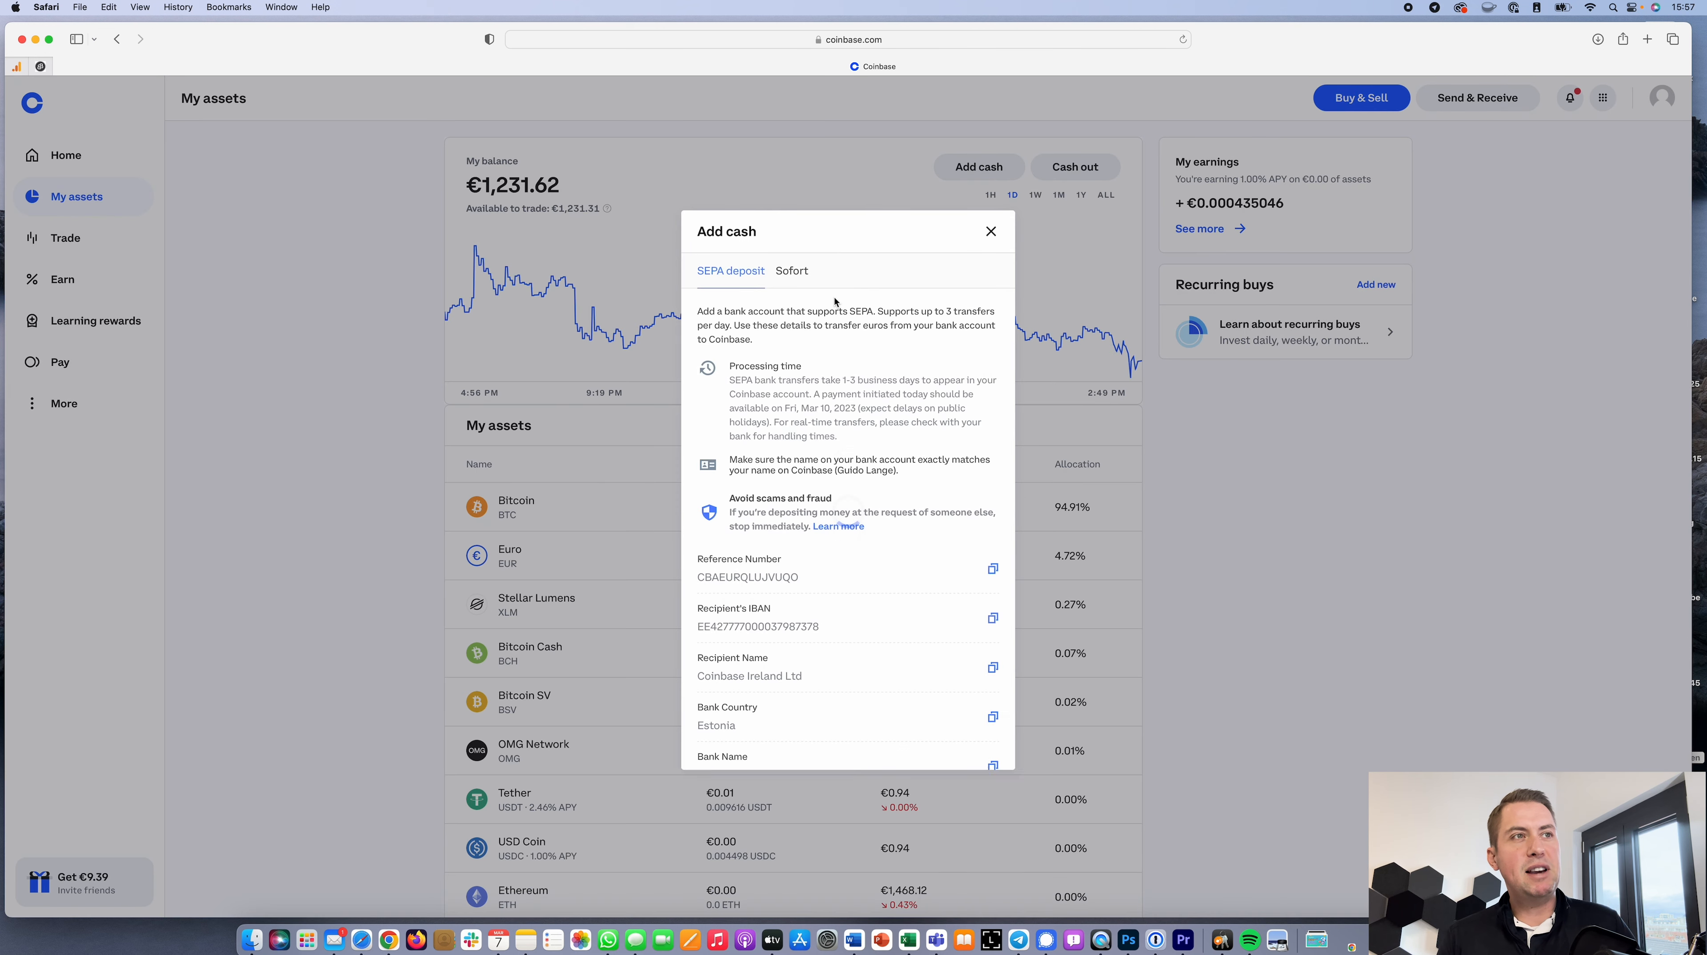
scroll("down", 3)
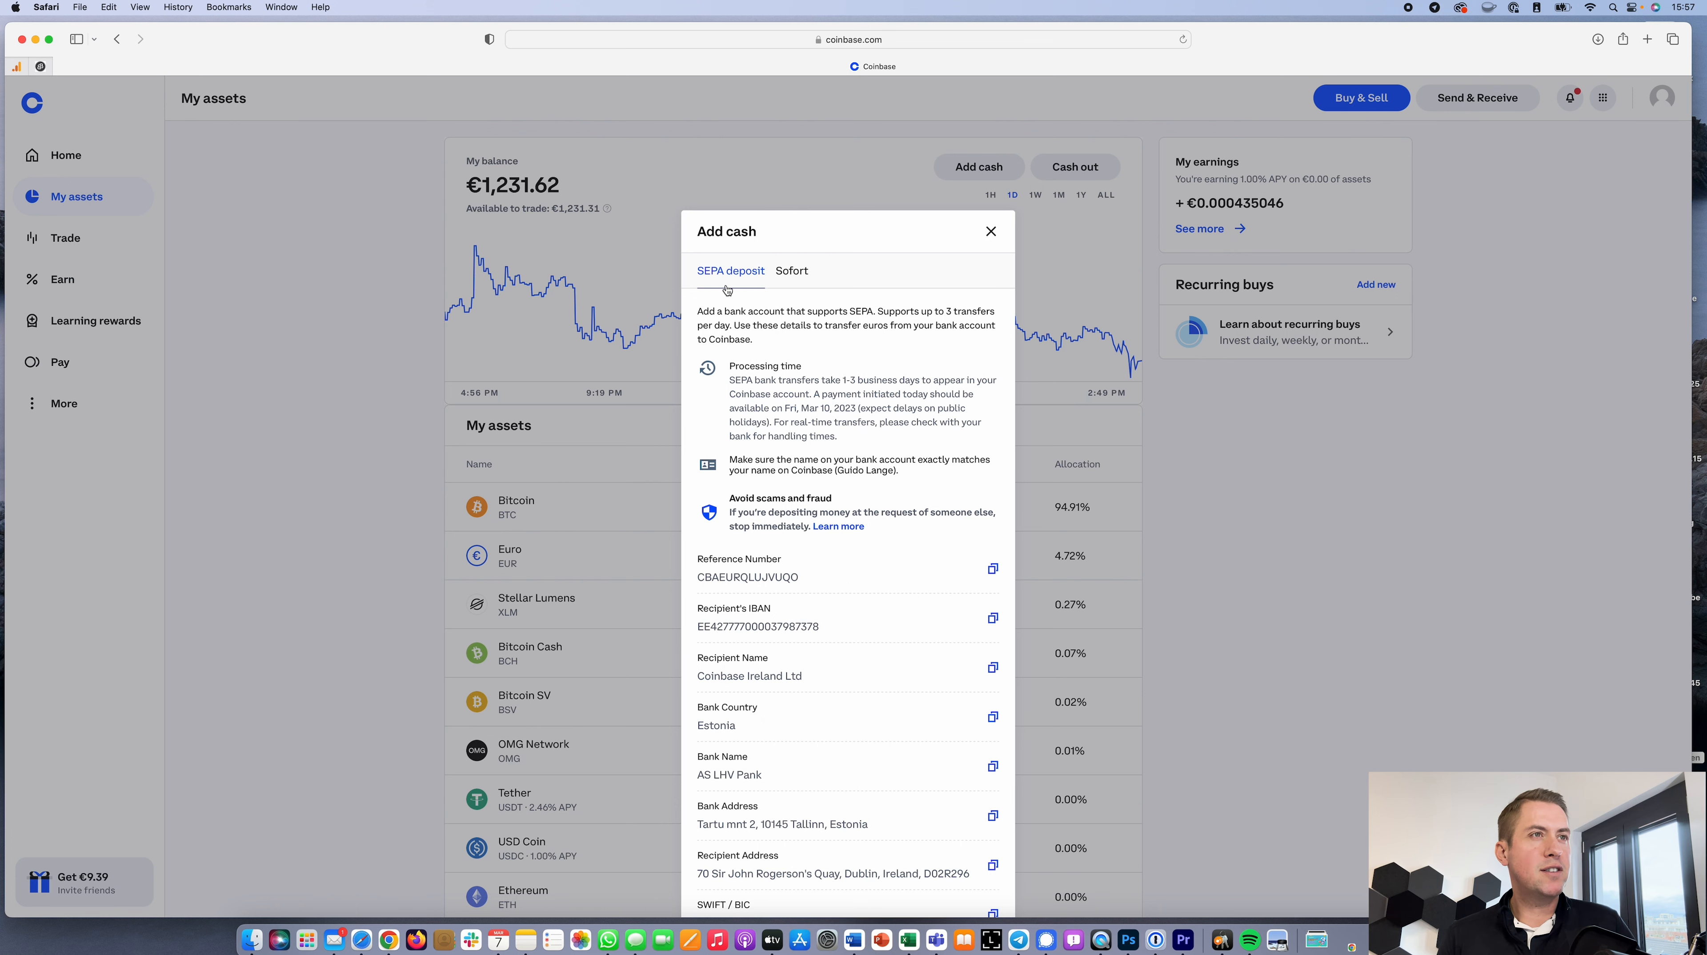
left_click(791, 270)
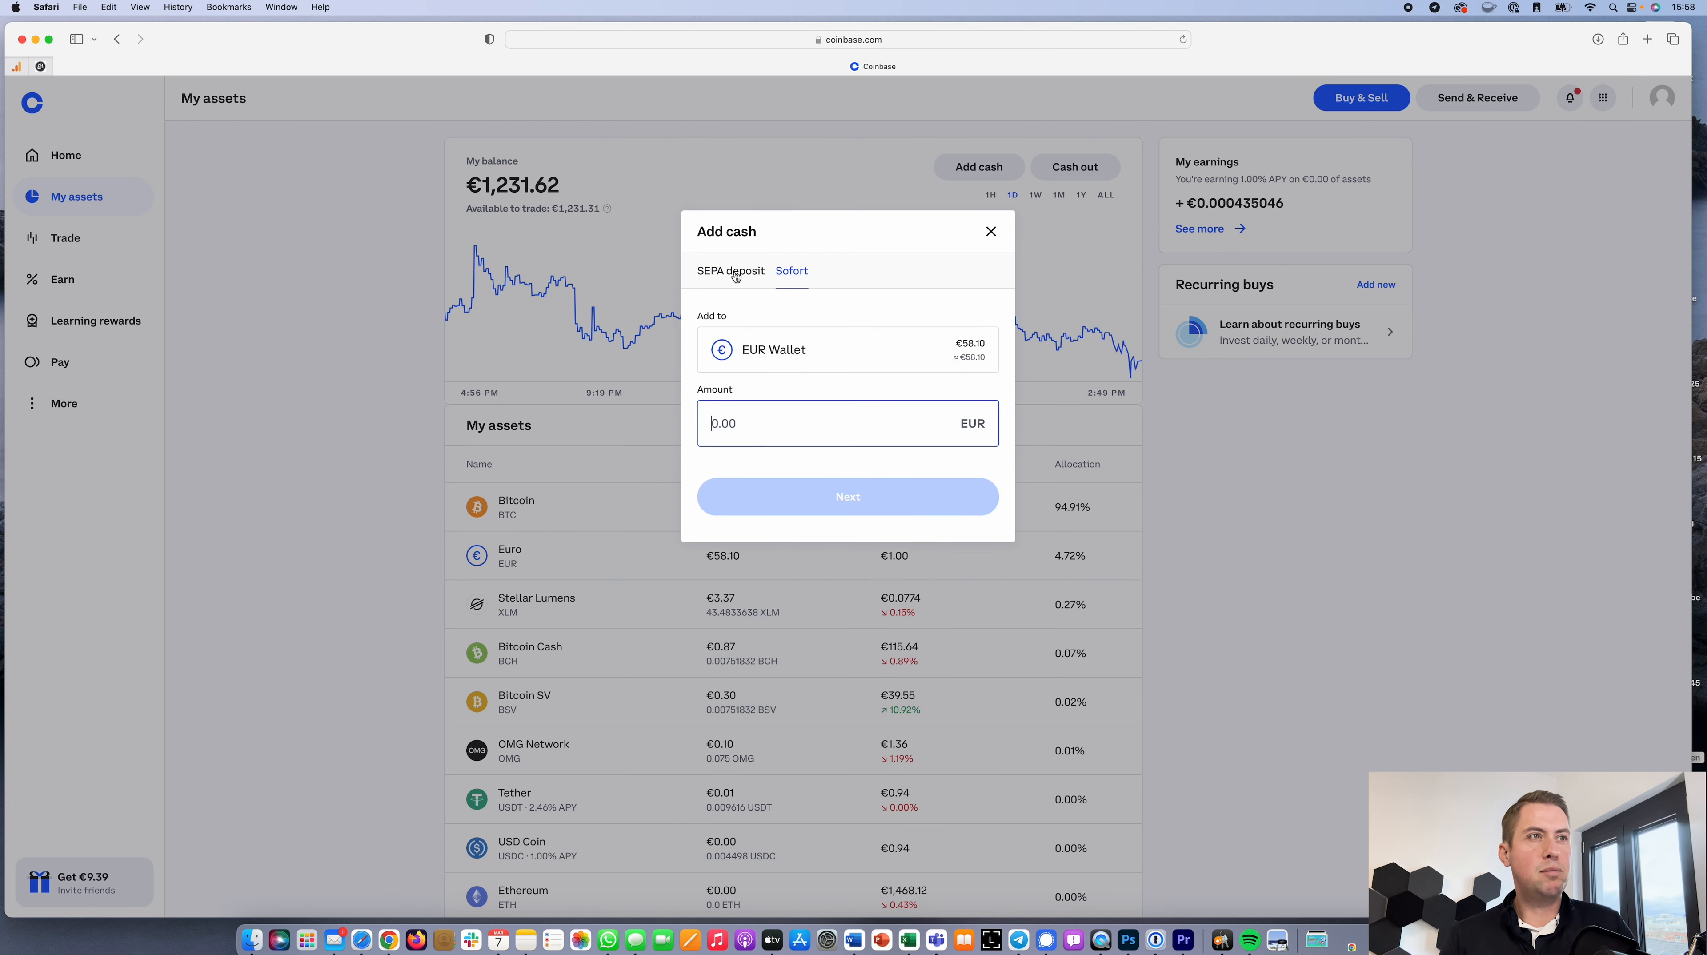
left_click(730, 272)
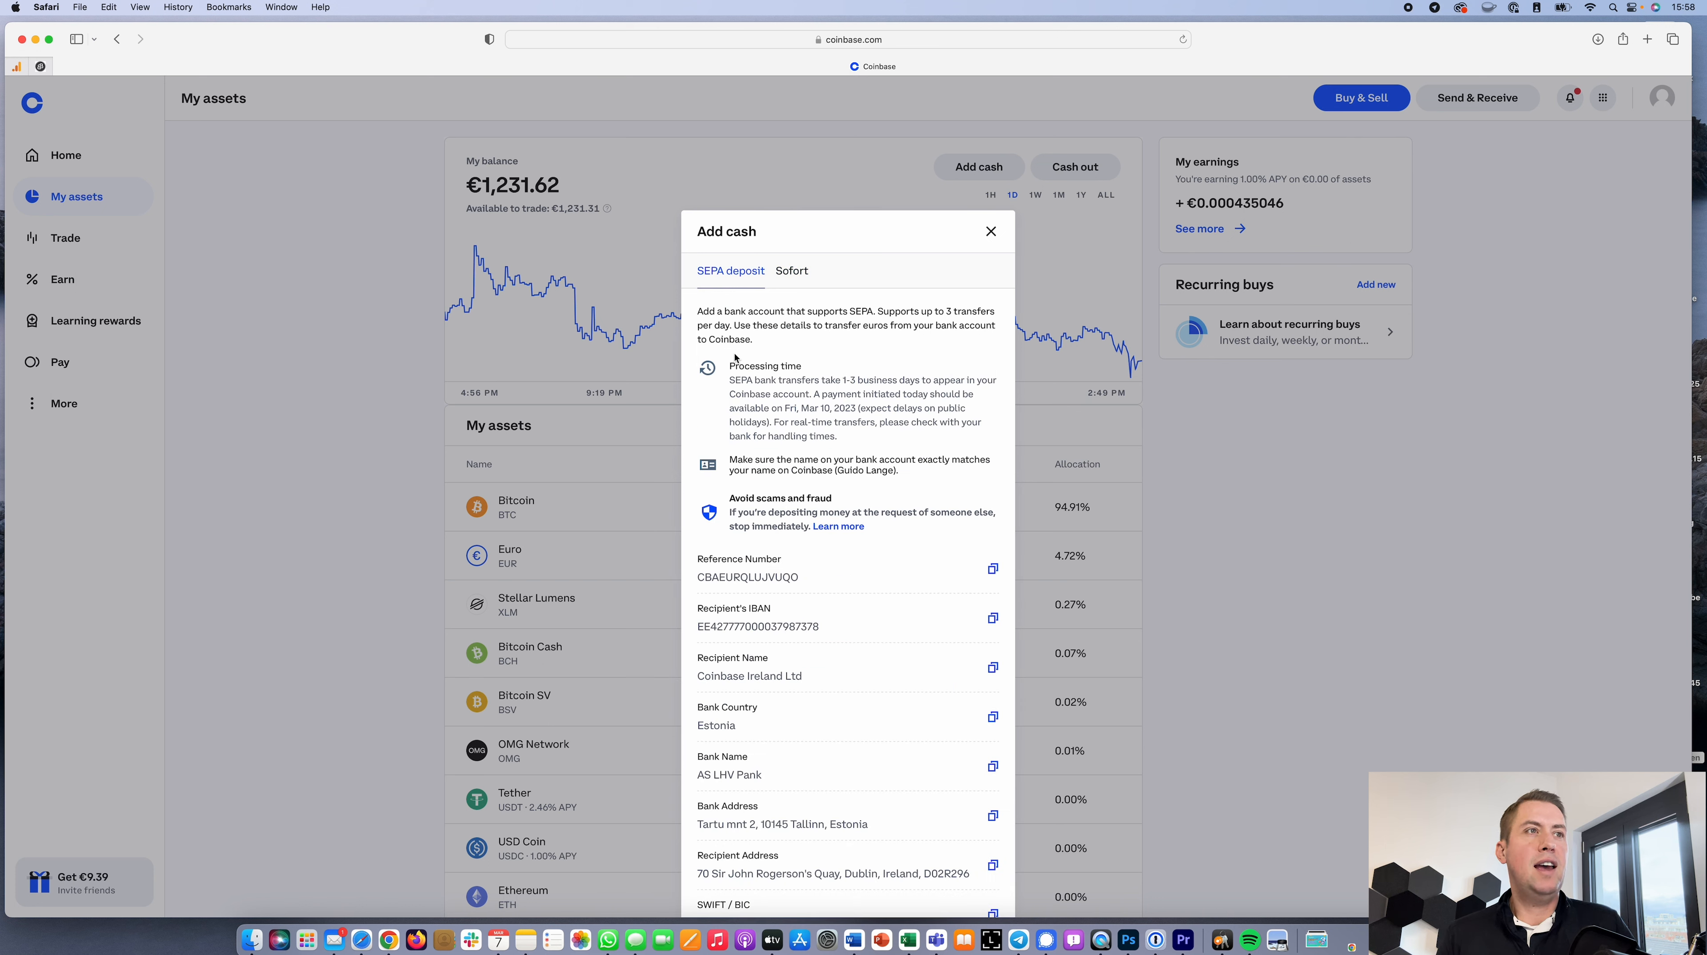
mouse_move(697, 661)
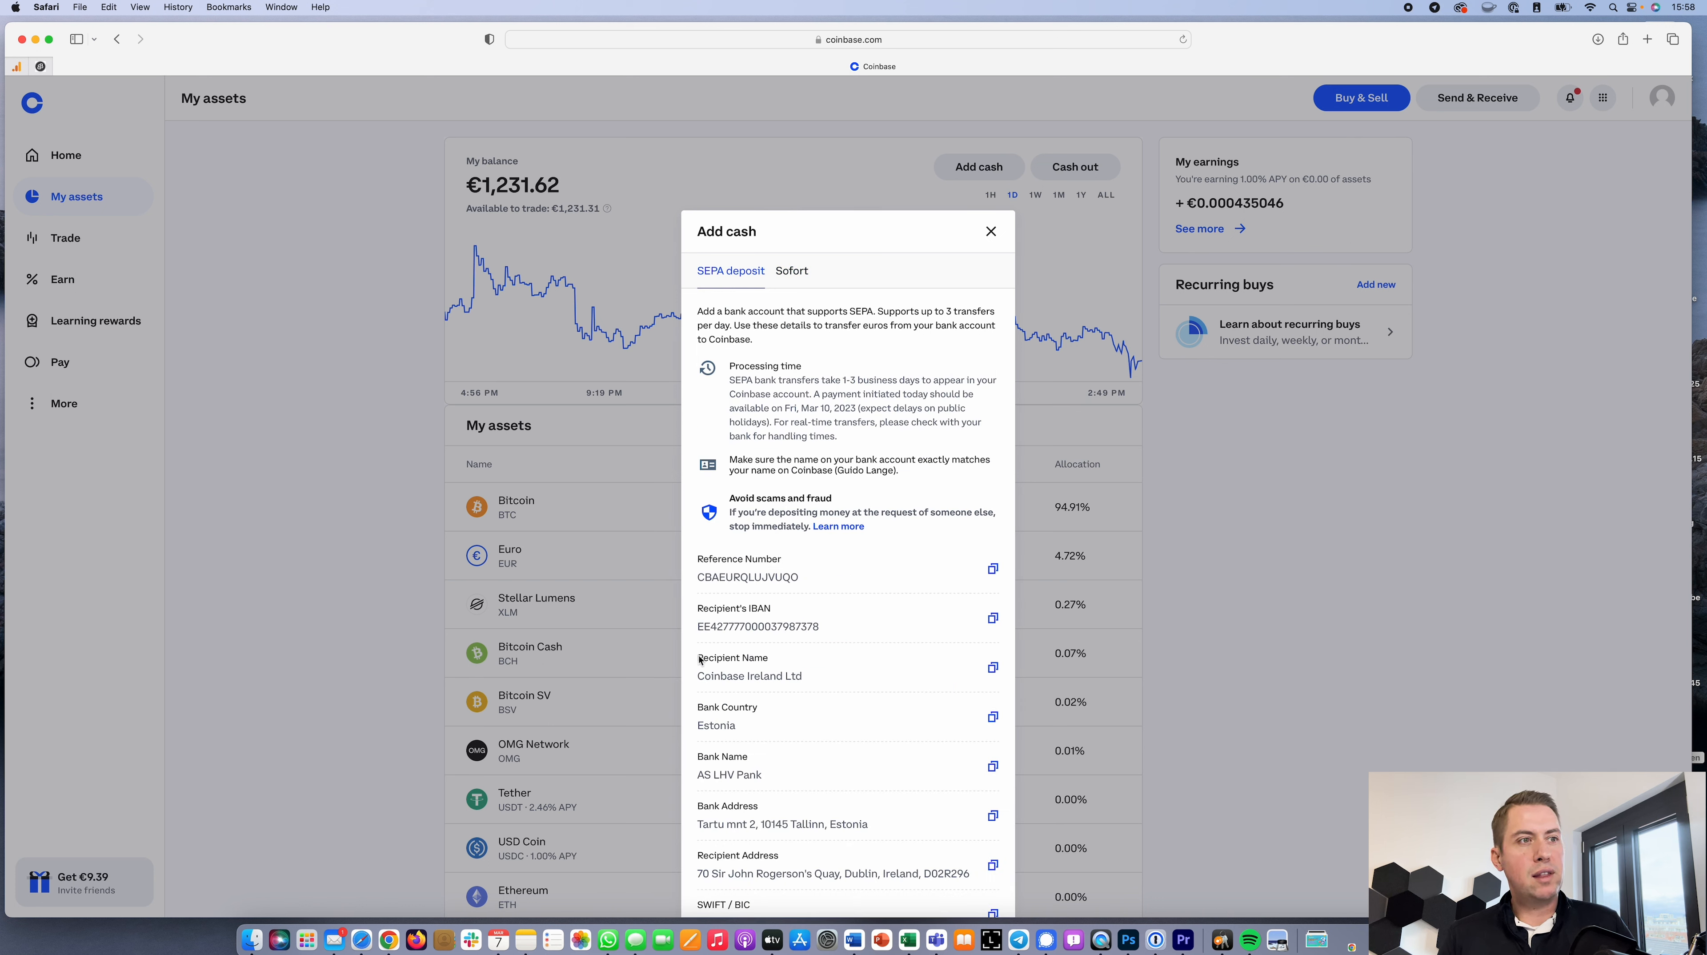
mouse_move(820, 606)
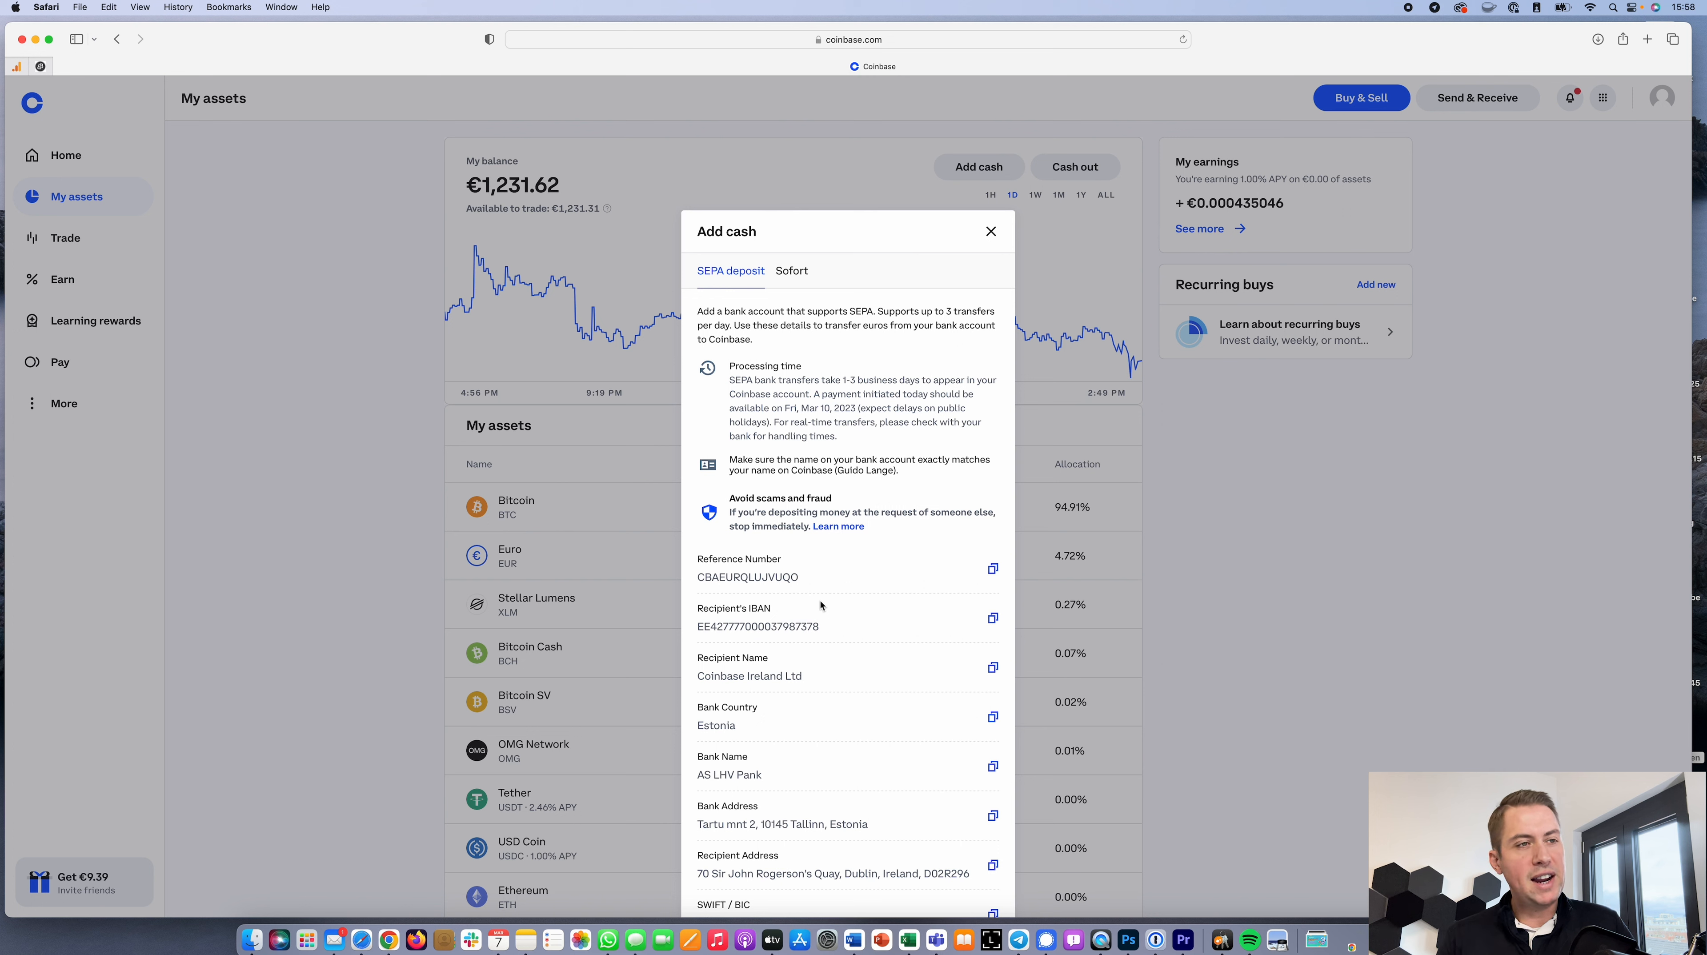
mouse_move(812, 625)
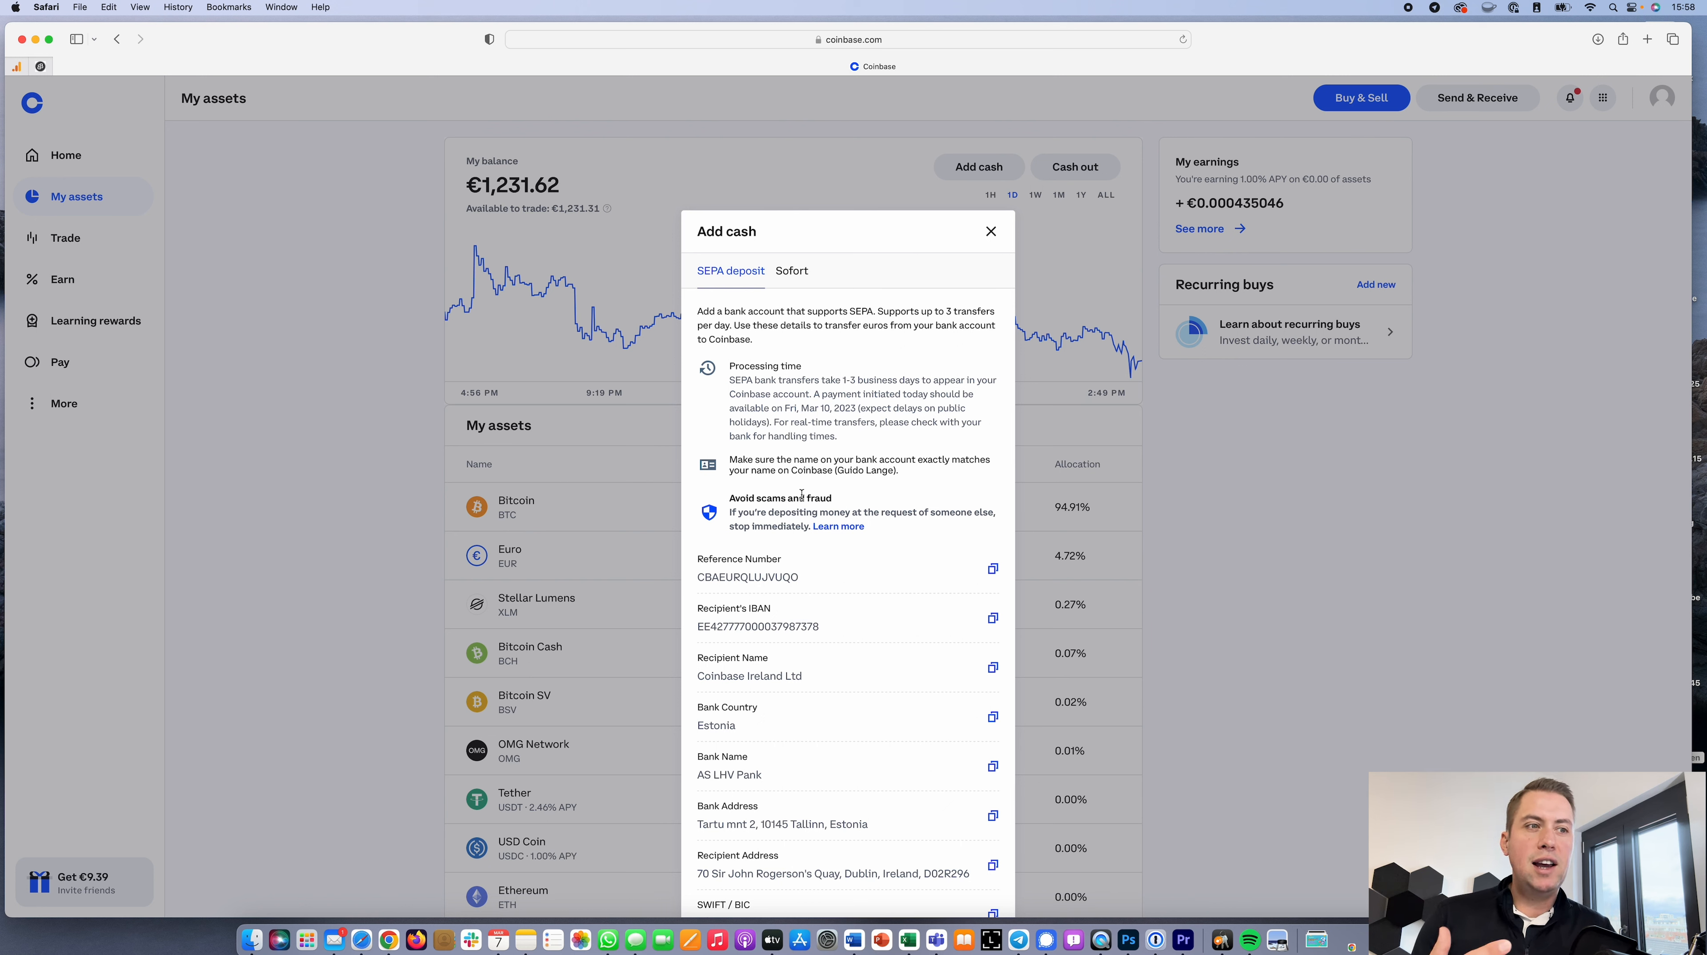
mouse_move(819, 537)
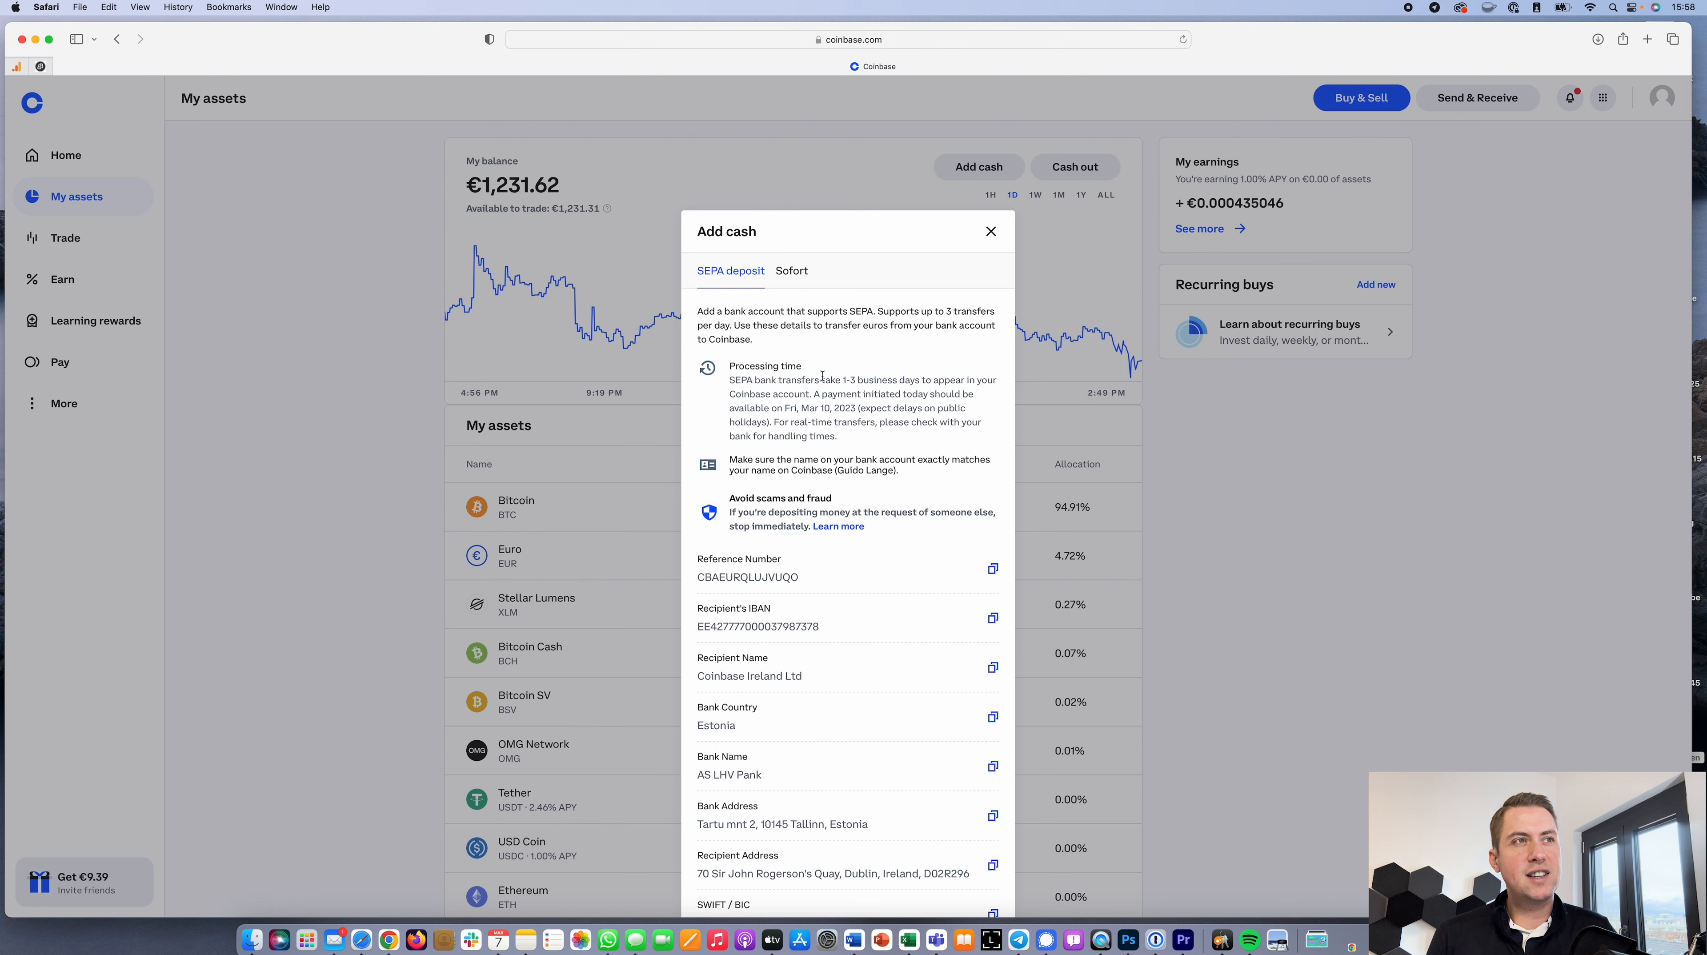
mouse_move(780, 350)
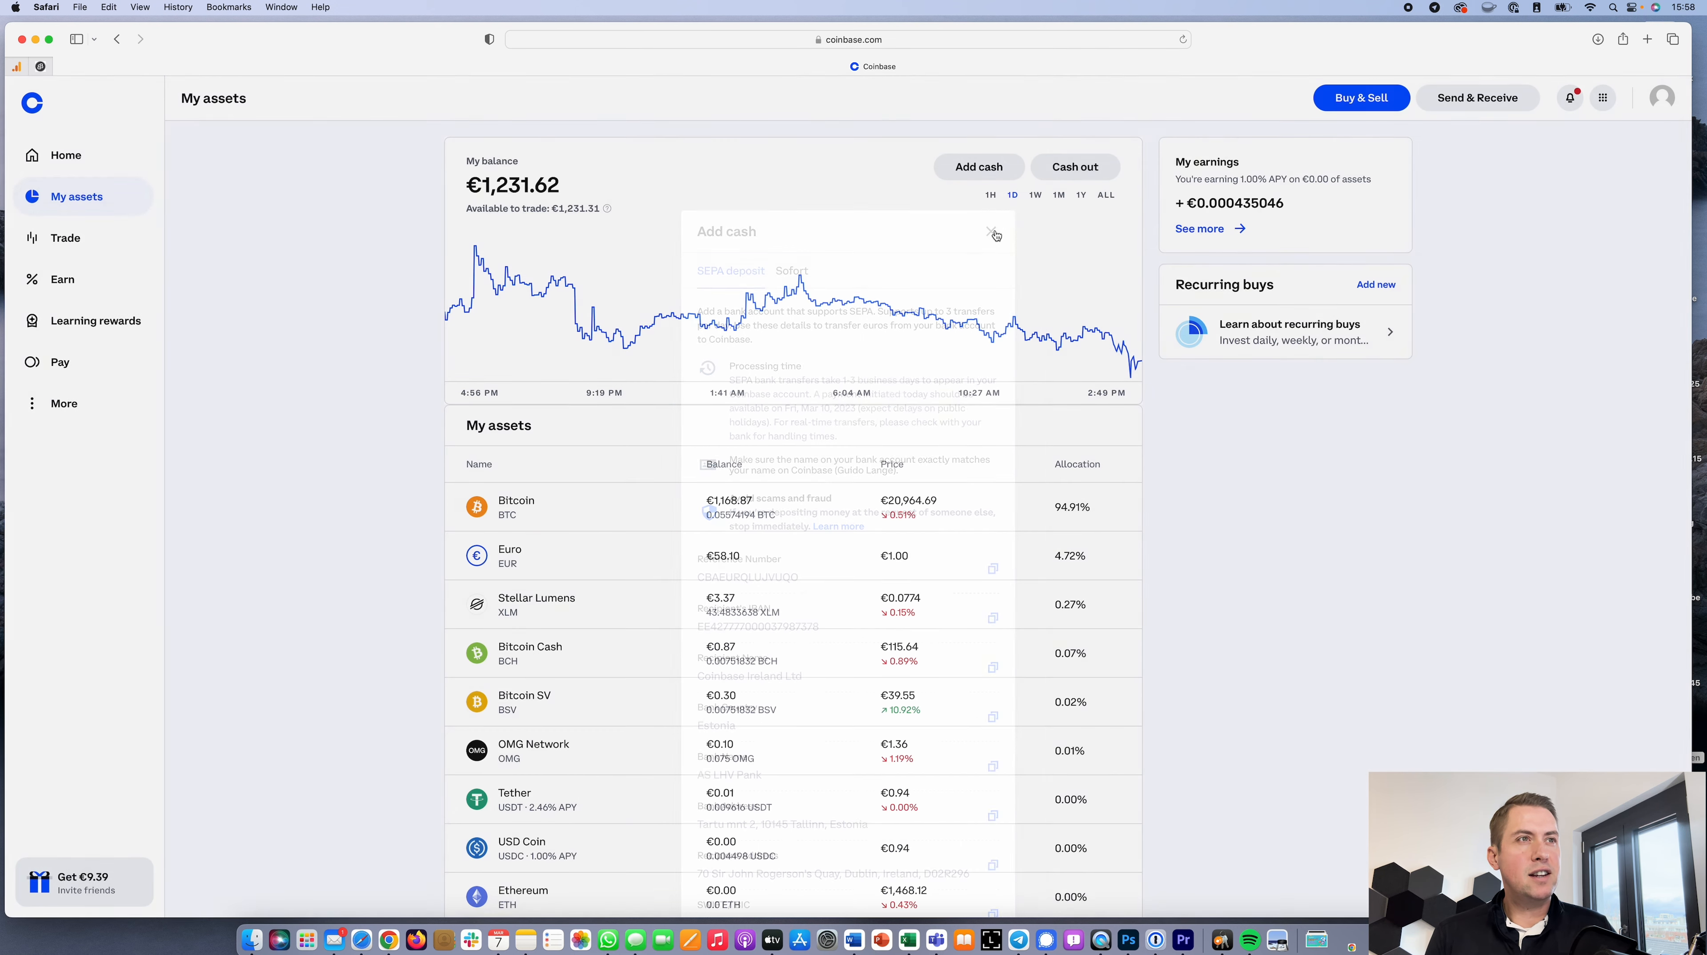
Step: Close Add cash and reach the Buy panel's payment methods, Apple Pay and EUR Wallet
left_click(992, 232)
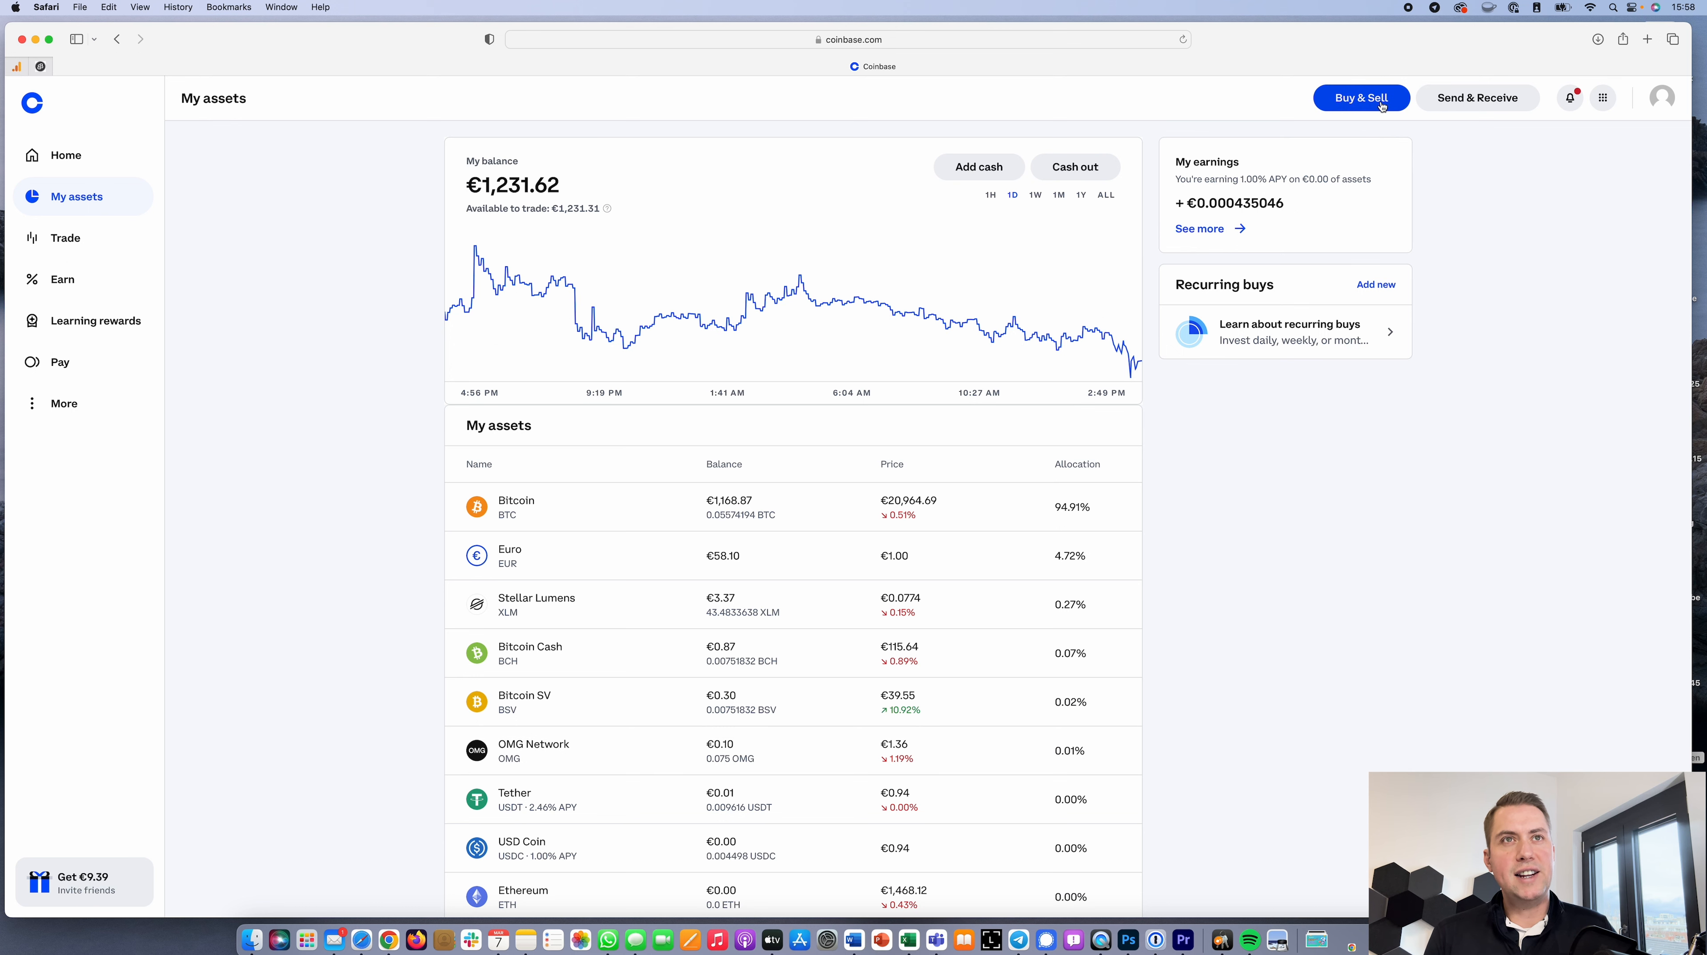
left_click(1359, 97)
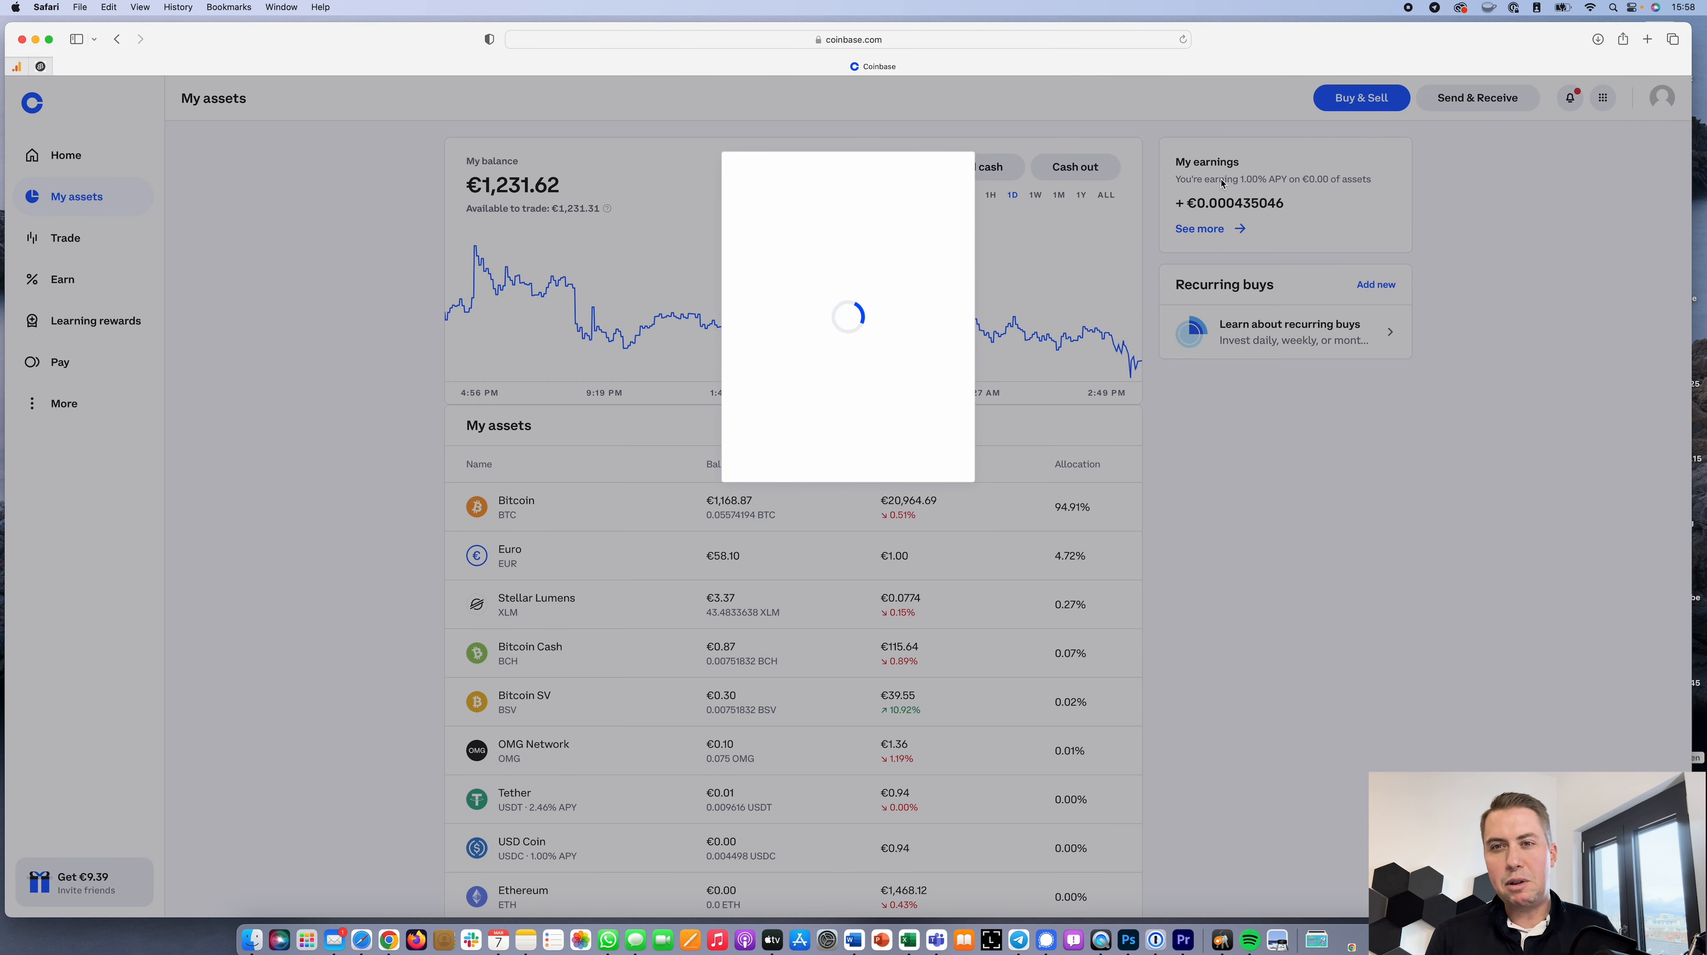
mouse_move(852, 222)
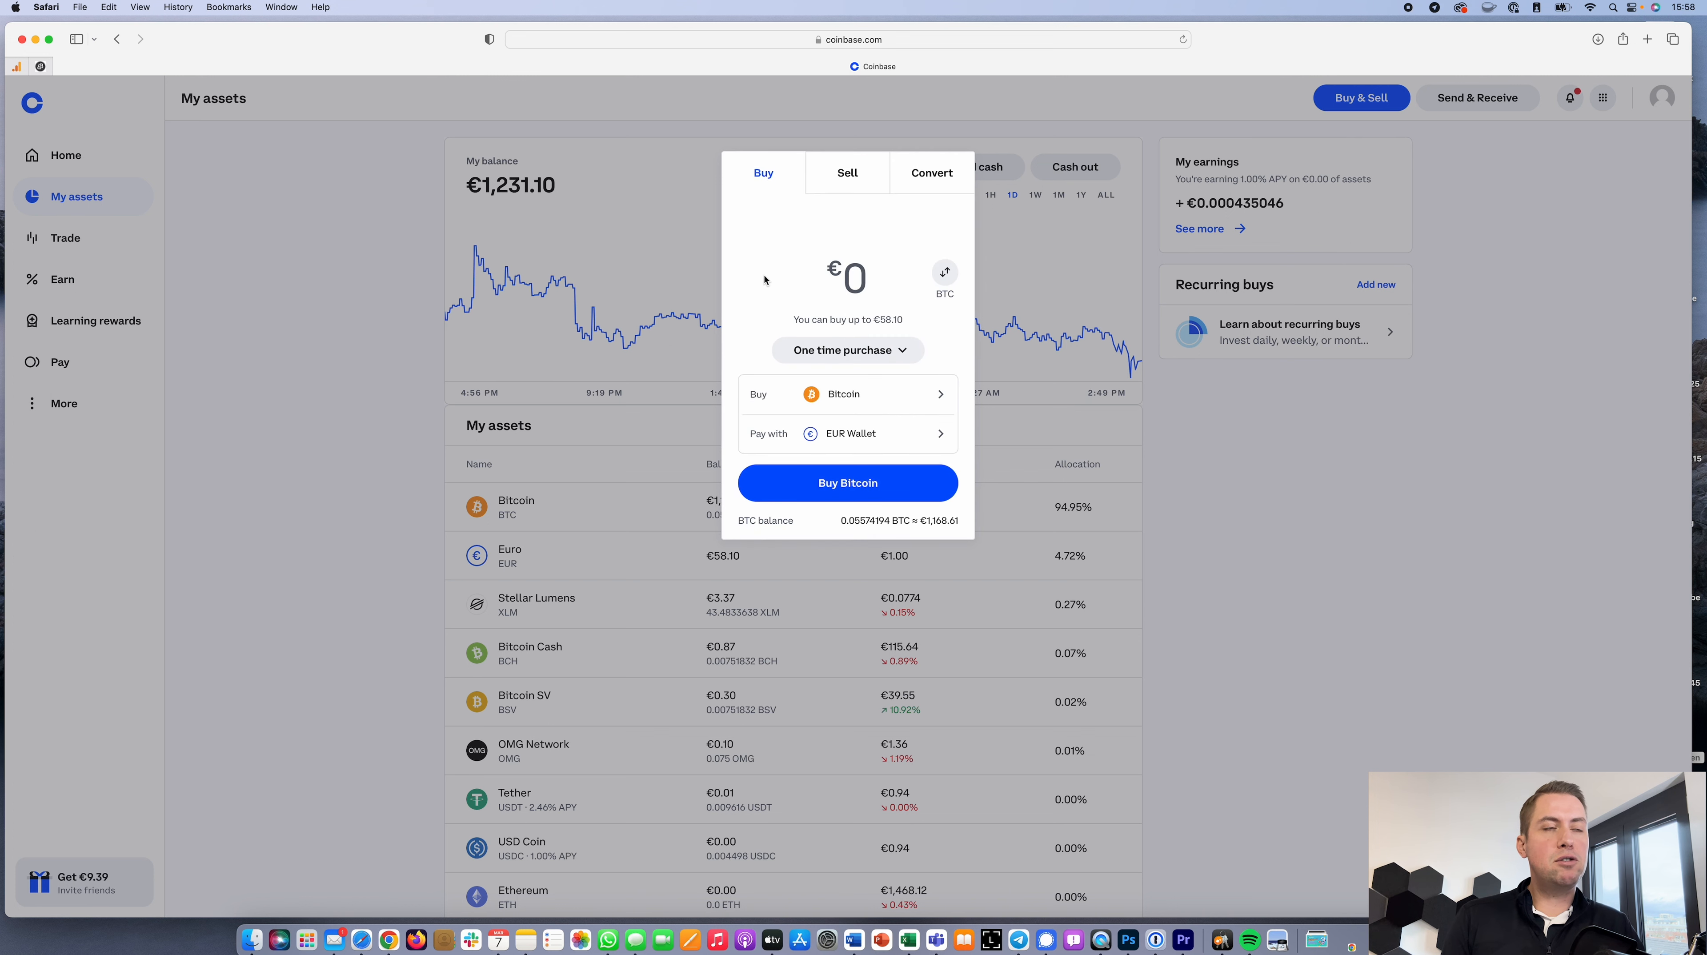
mouse_move(820, 282)
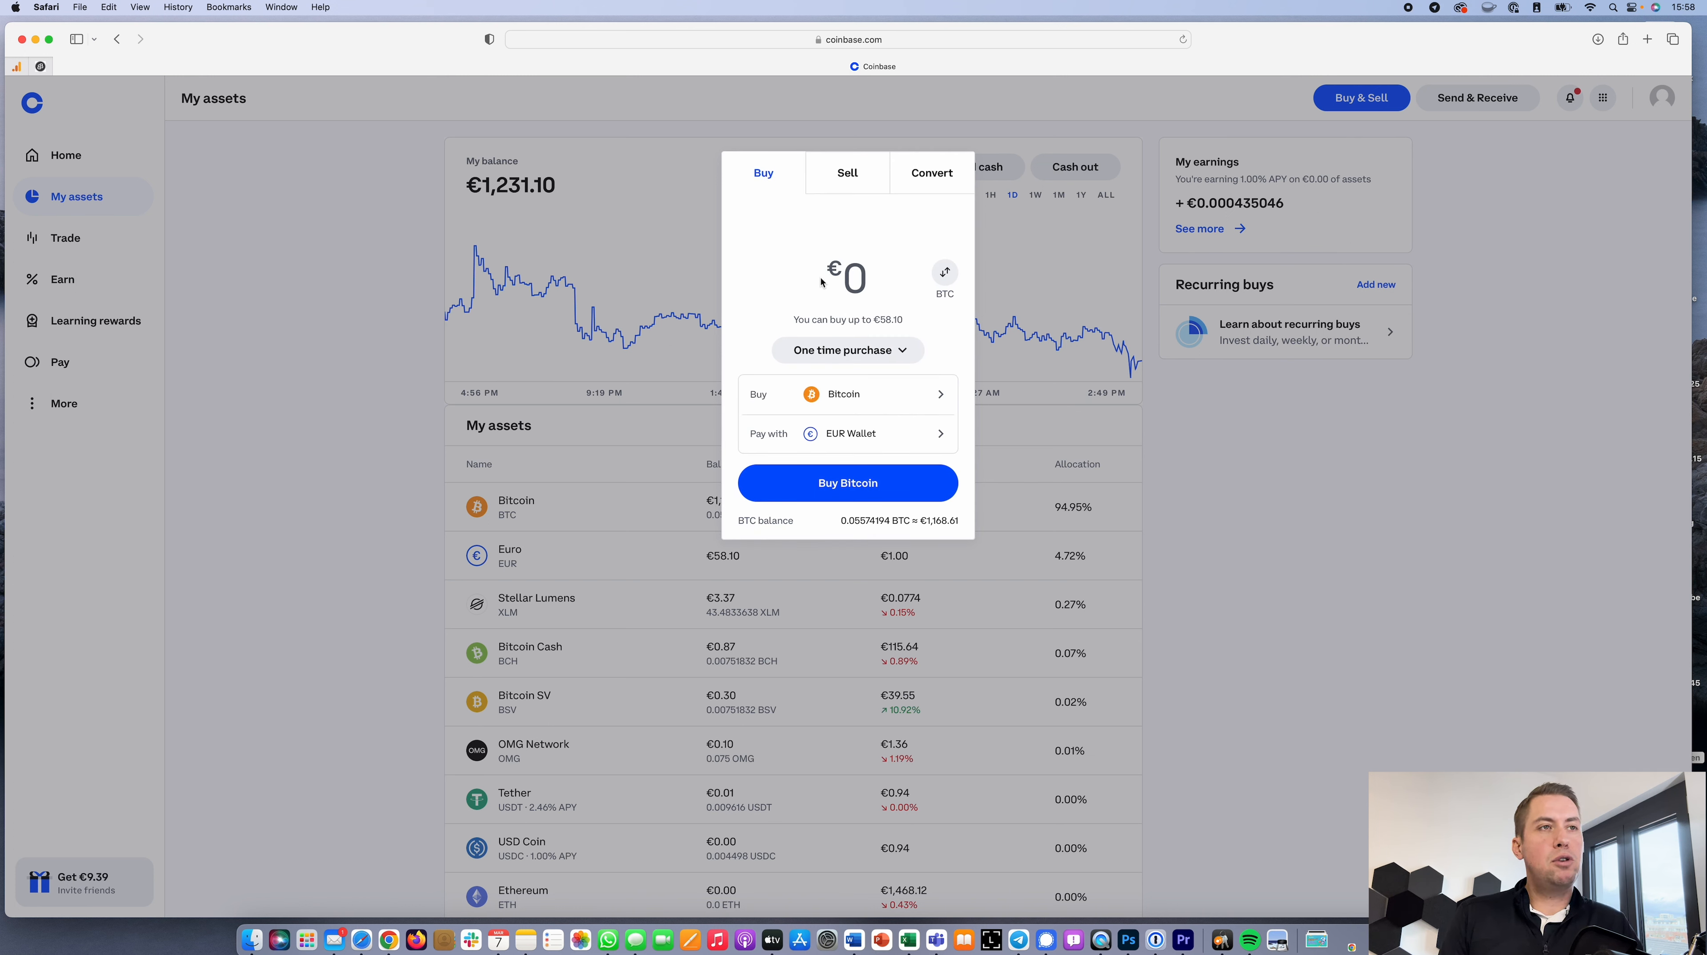
left_click(847, 394)
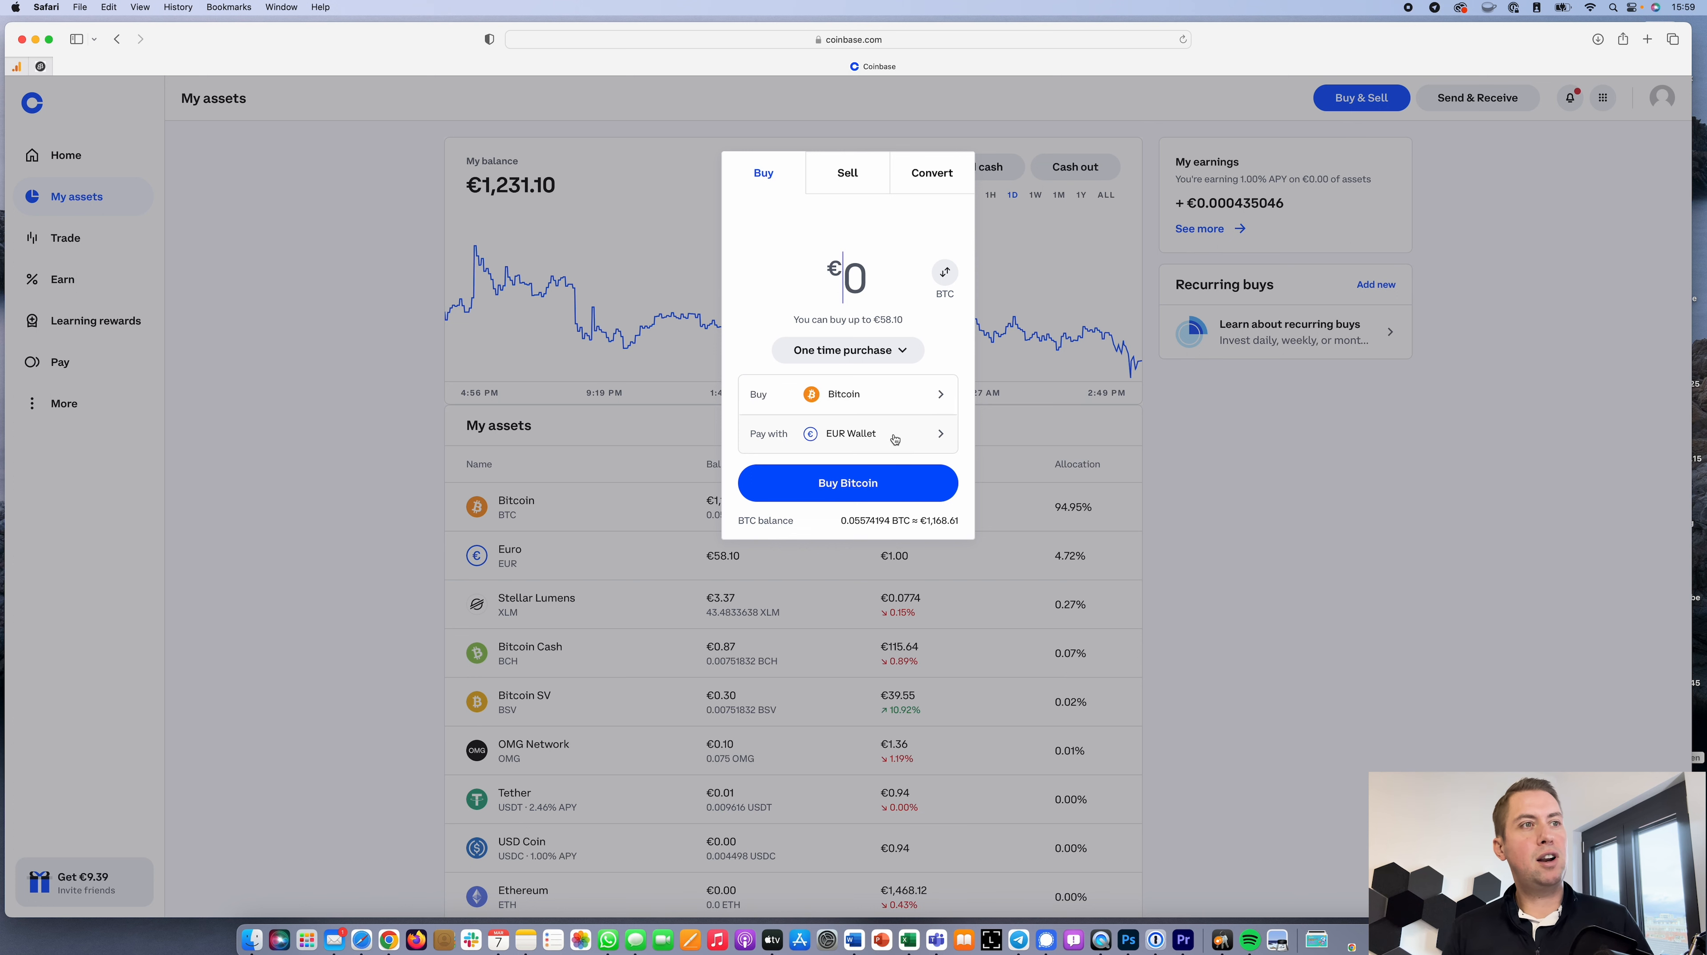
left_click(847, 433)
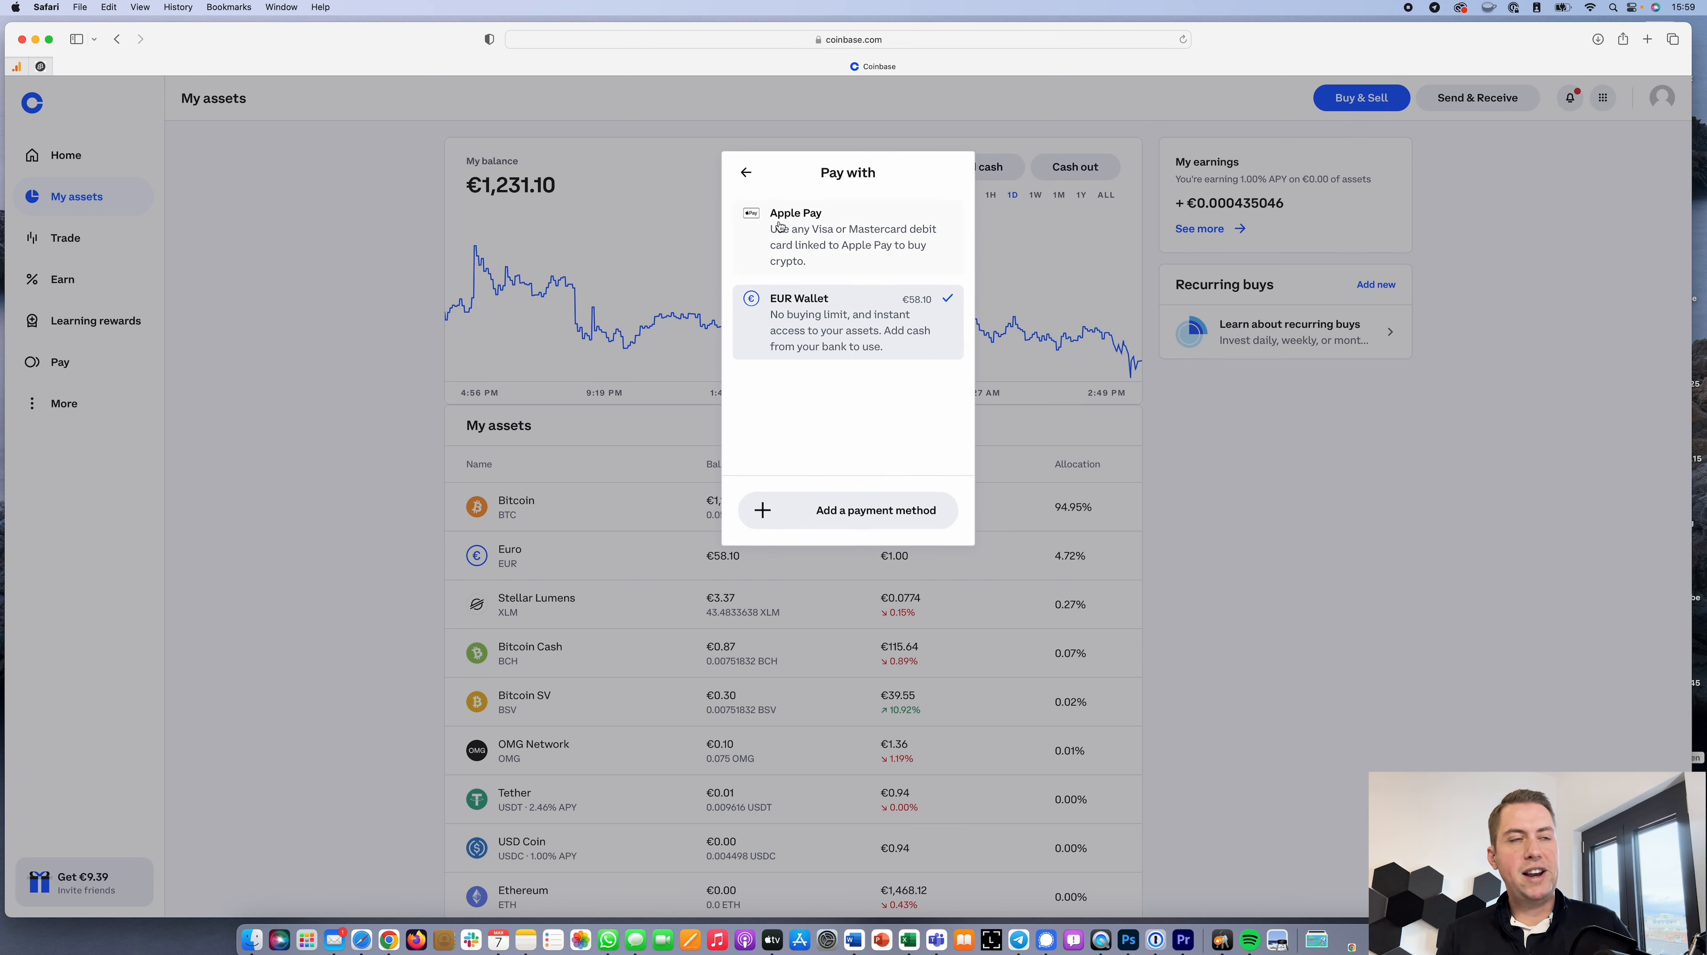
left_click(874, 509)
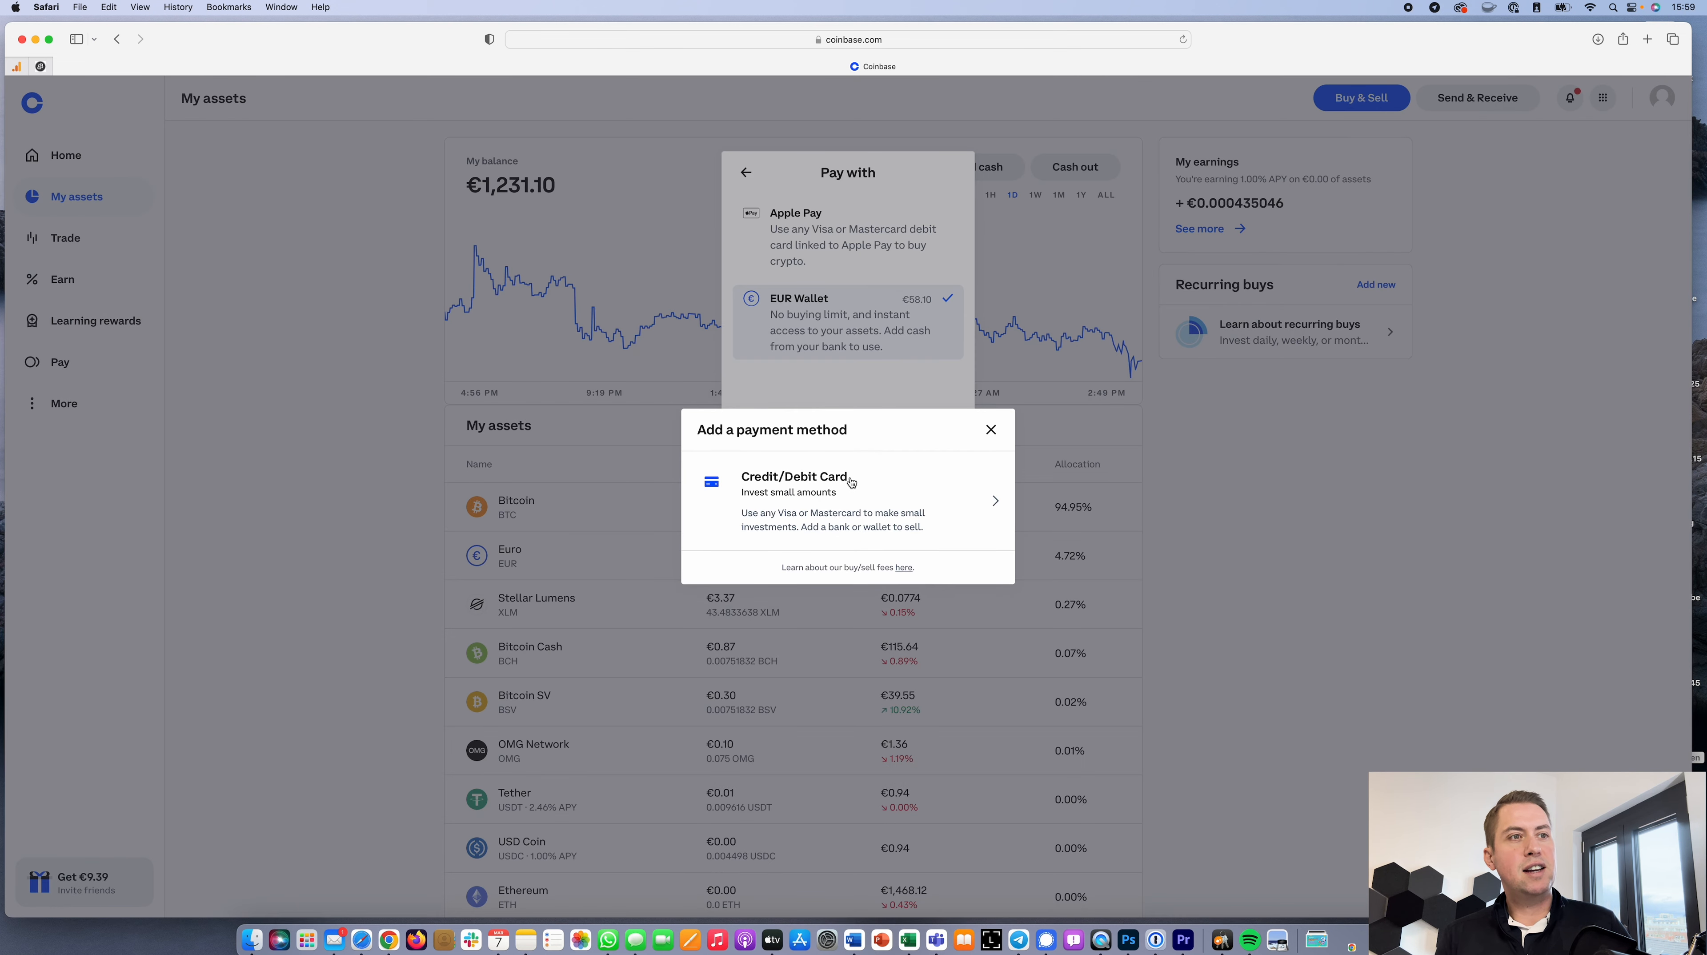
mouse_move(931, 521)
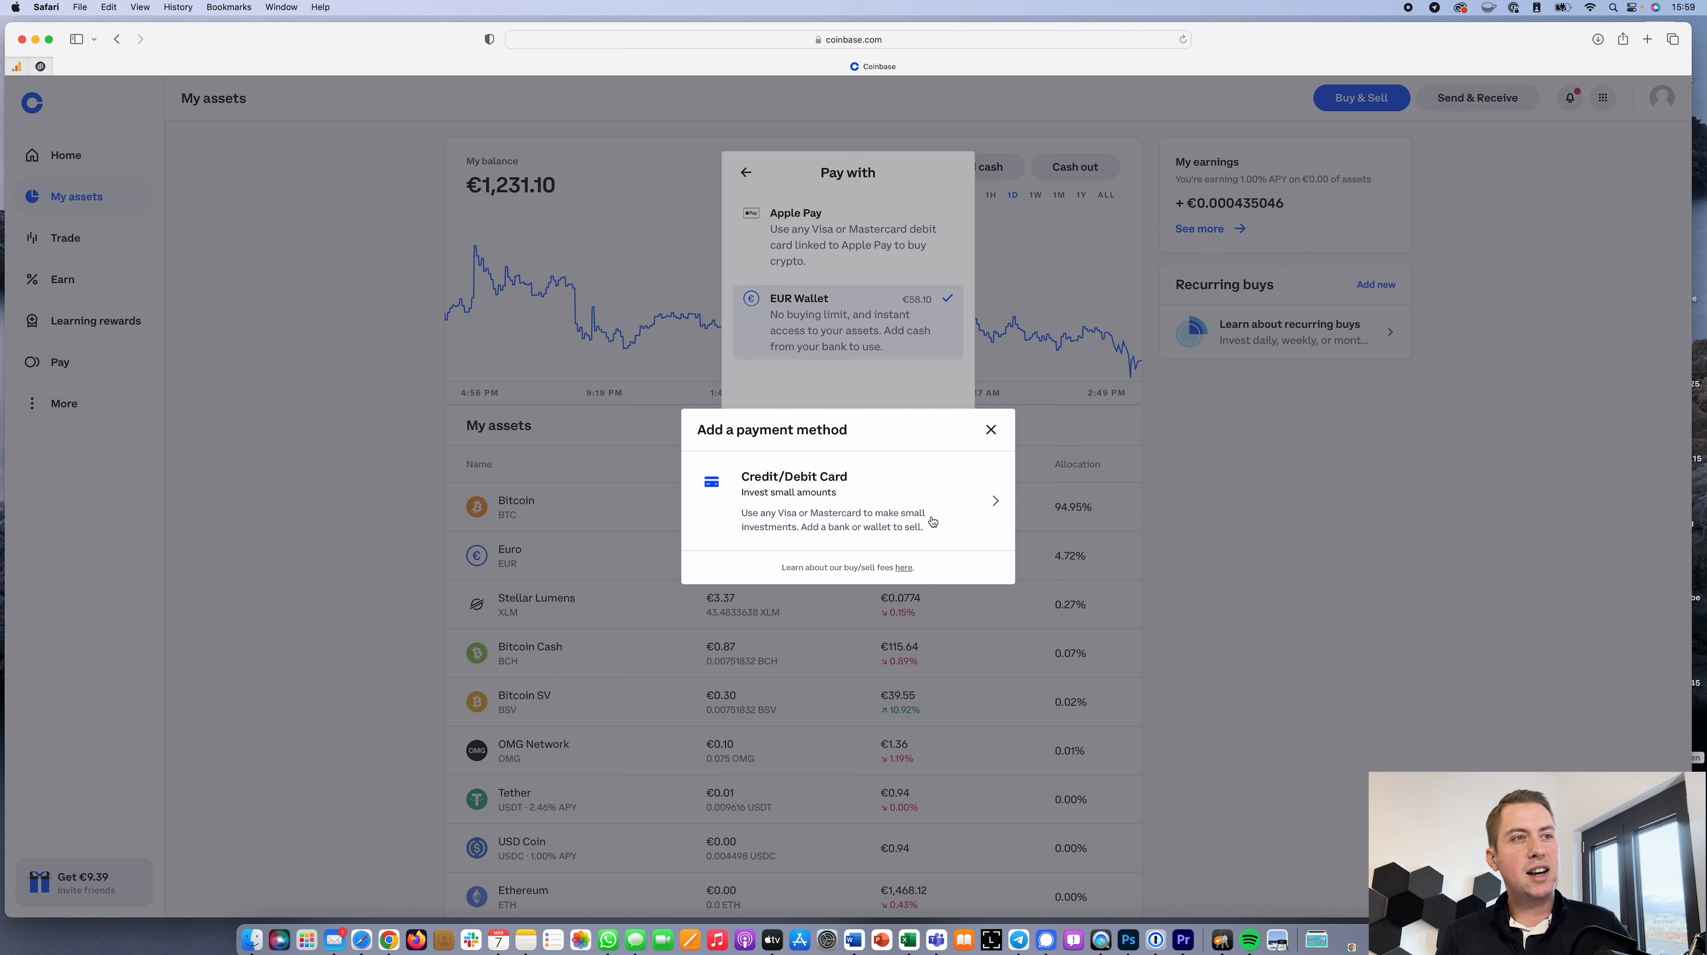
mouse_move(860, 510)
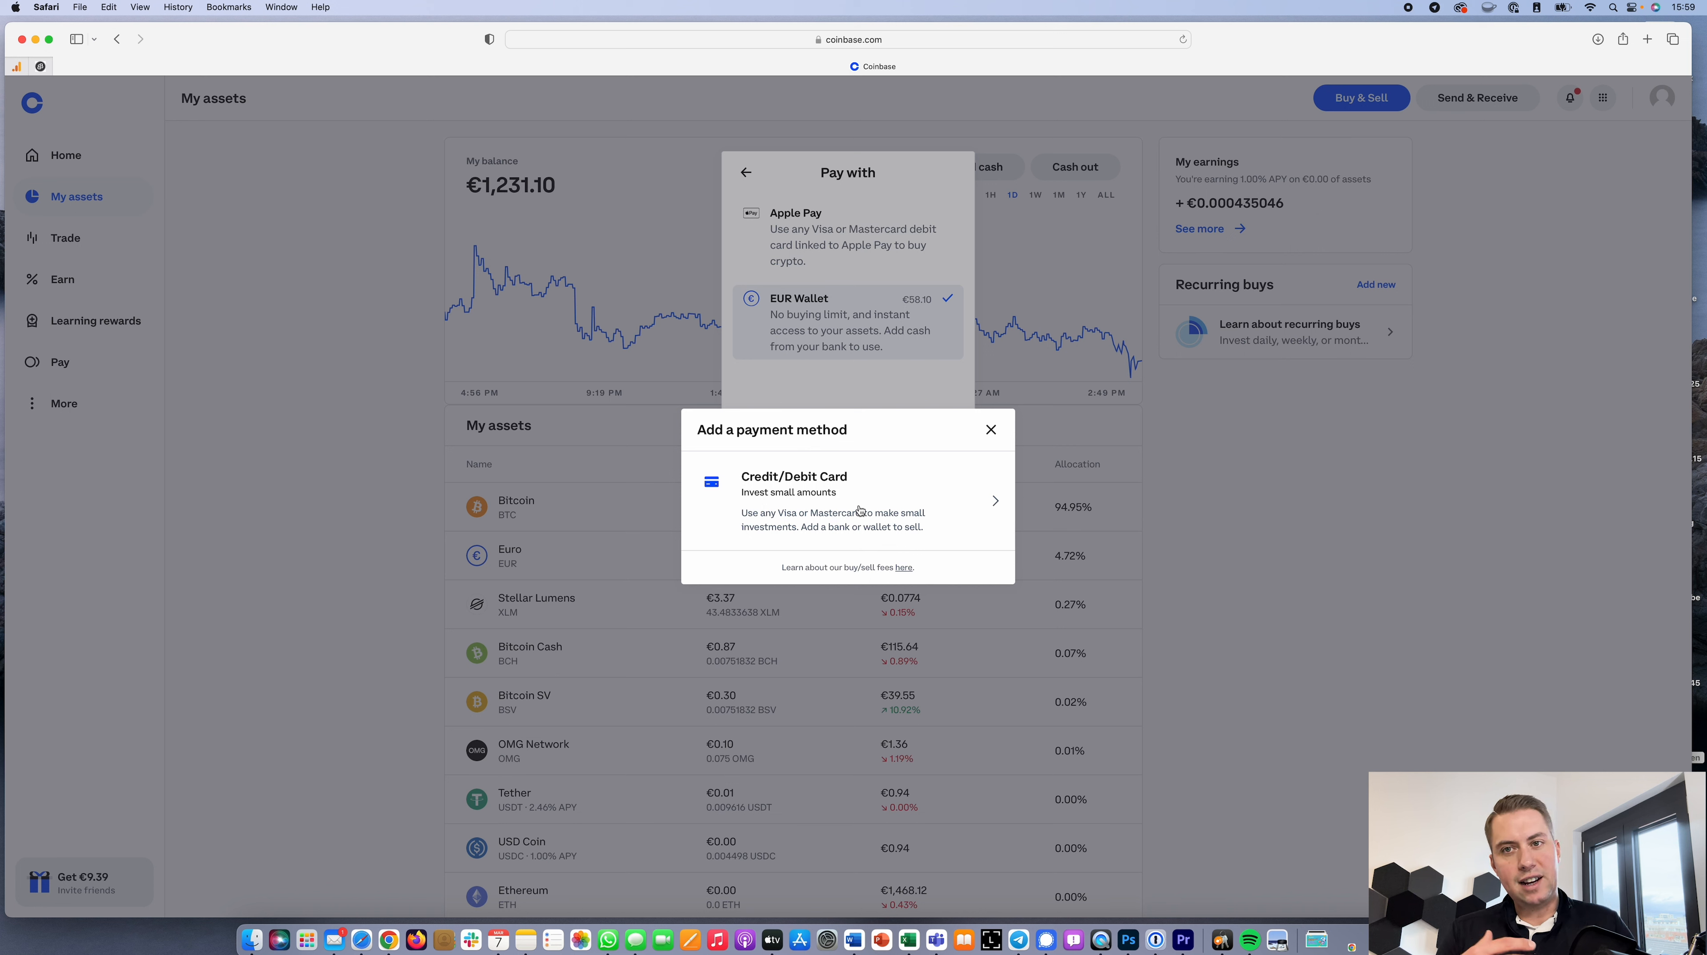
mouse_move(855, 499)
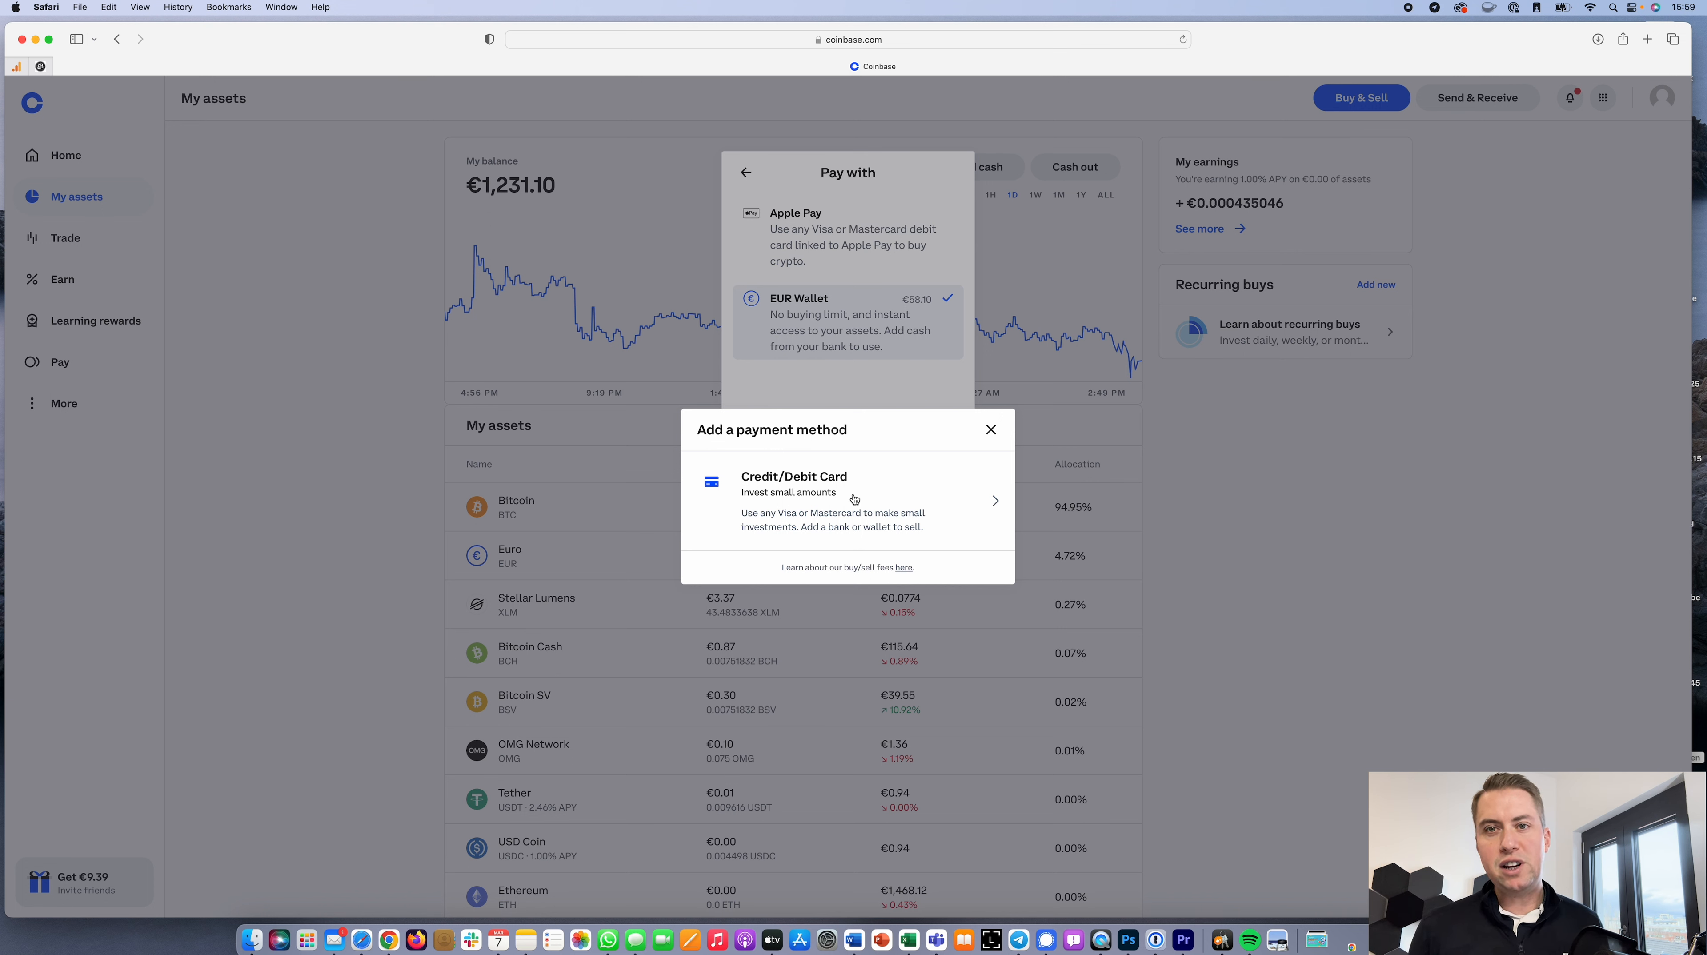
mouse_move(120, 223)
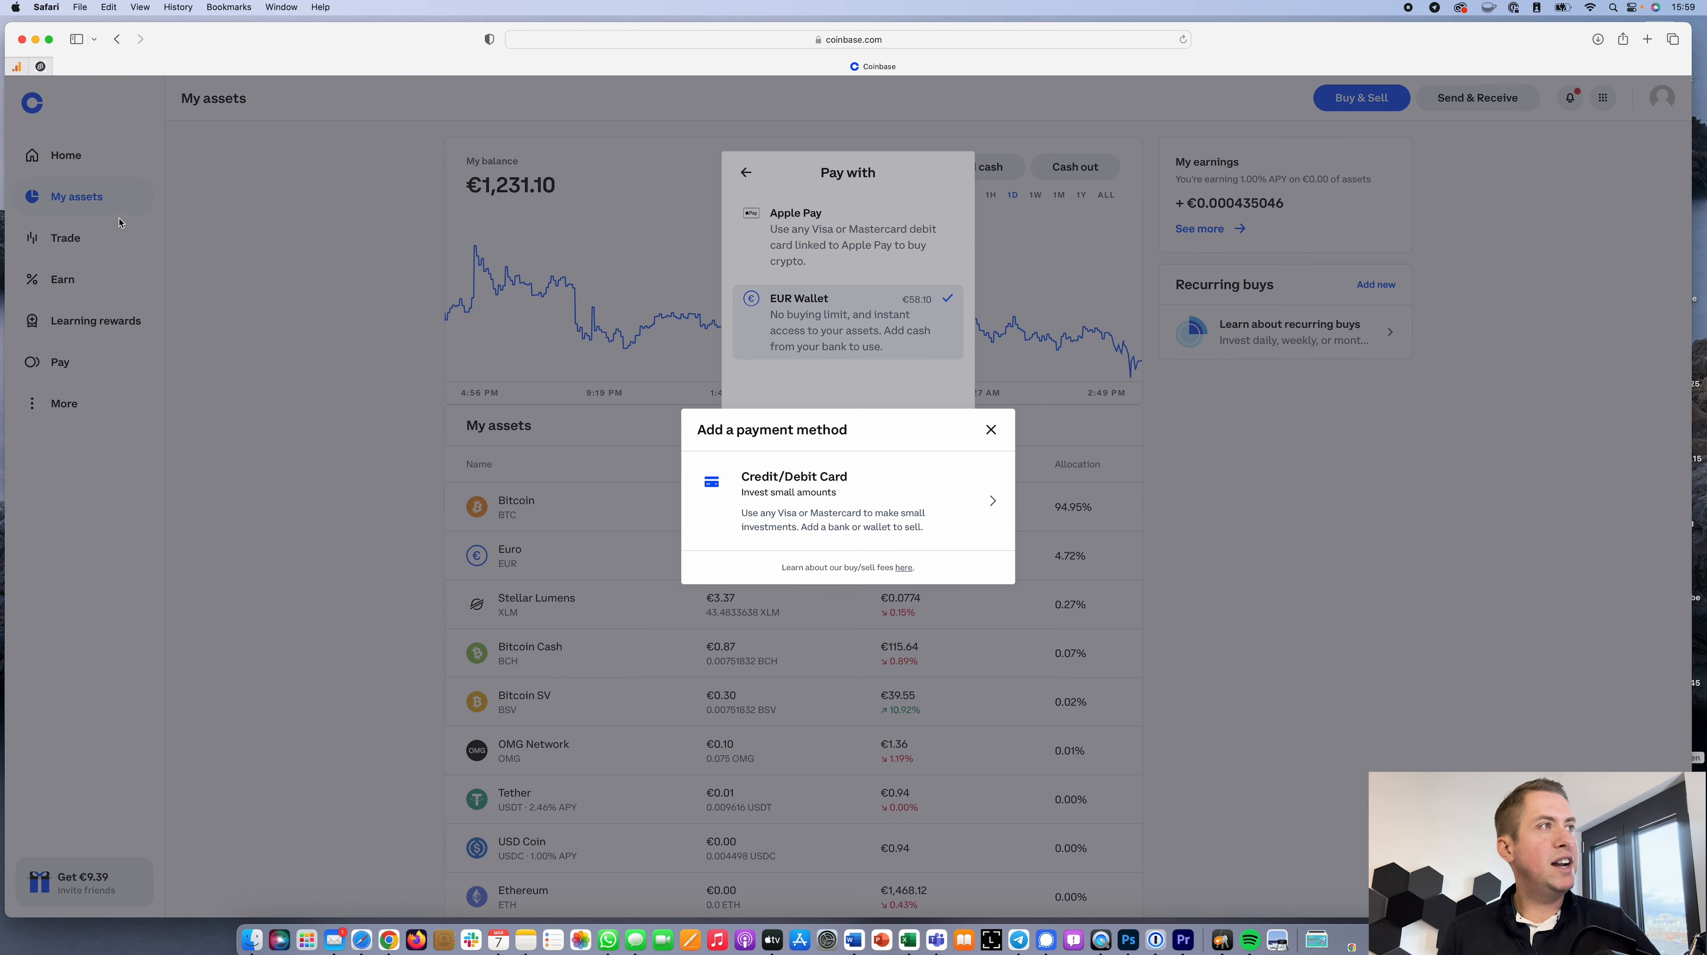
mouse_move(378, 164)
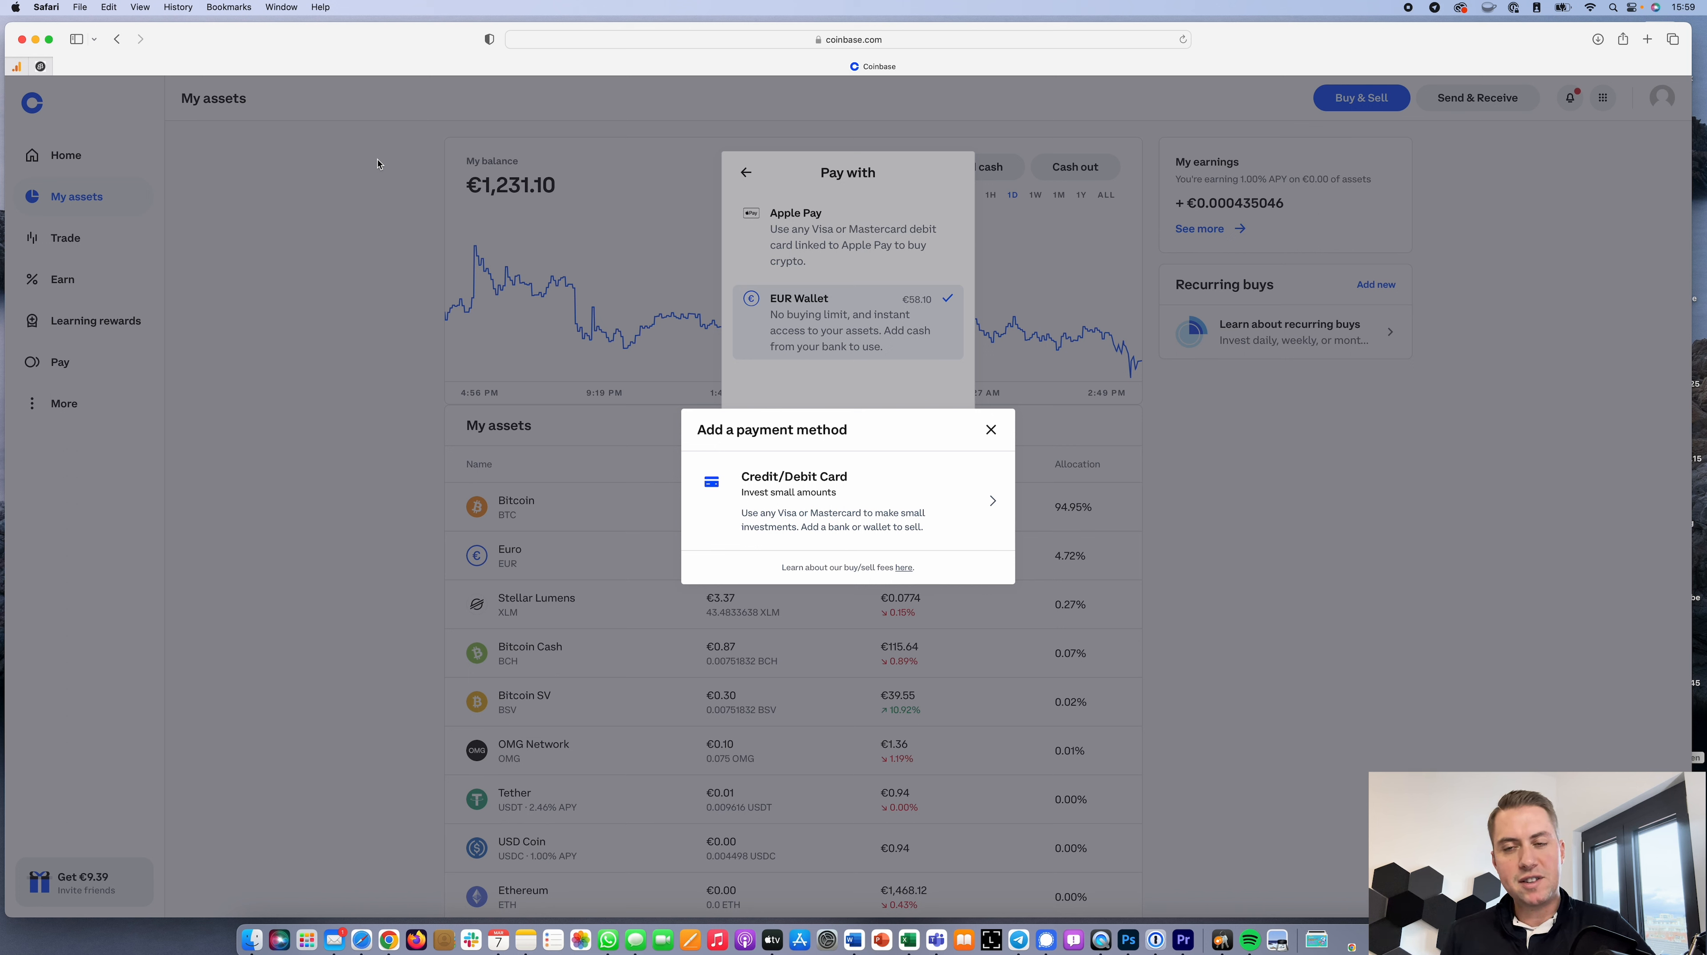
mouse_move(860, 335)
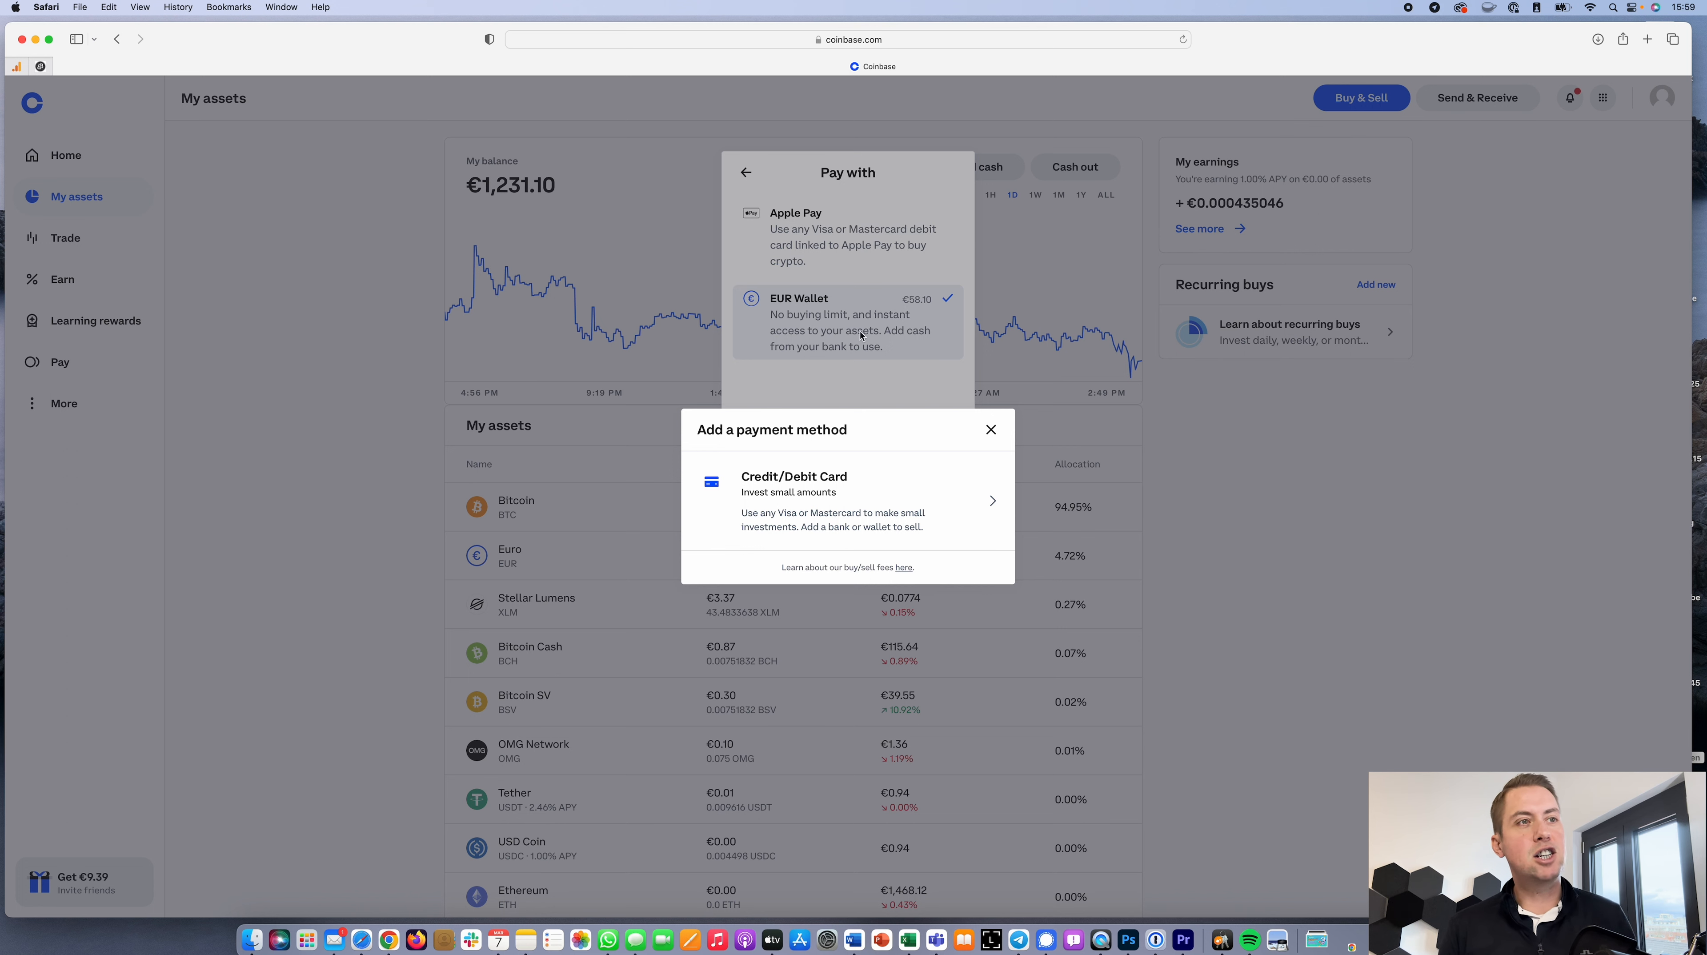
mouse_move(940, 502)
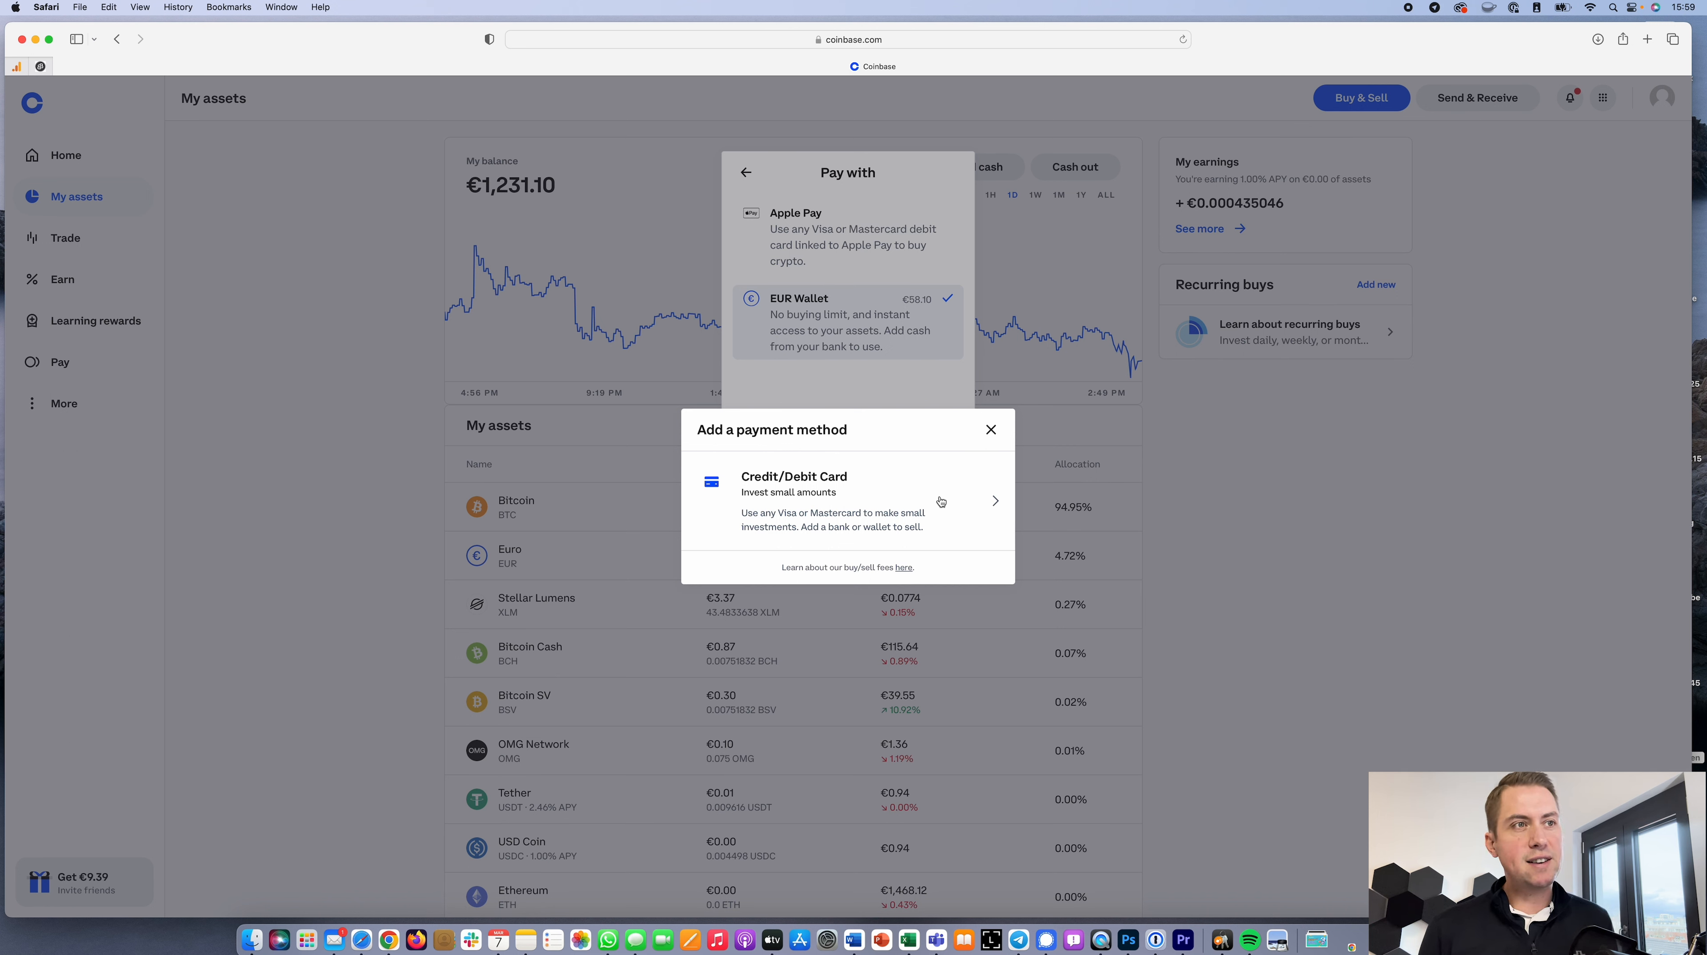
mouse_move(951, 383)
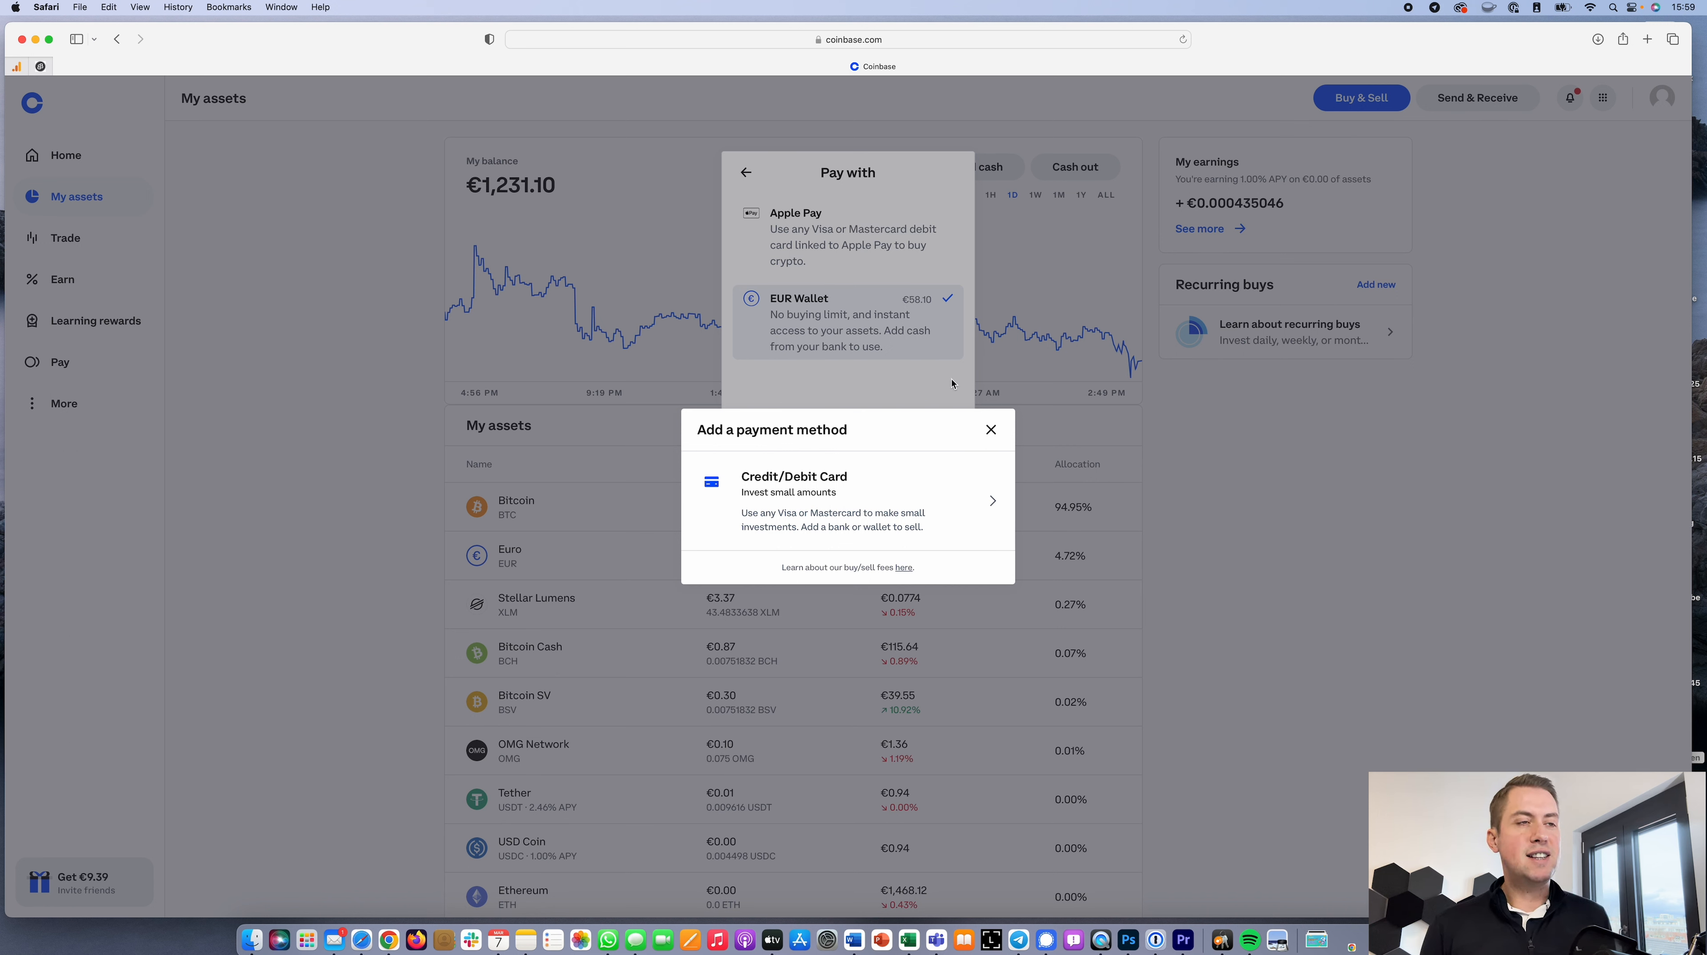
mouse_move(968, 420)
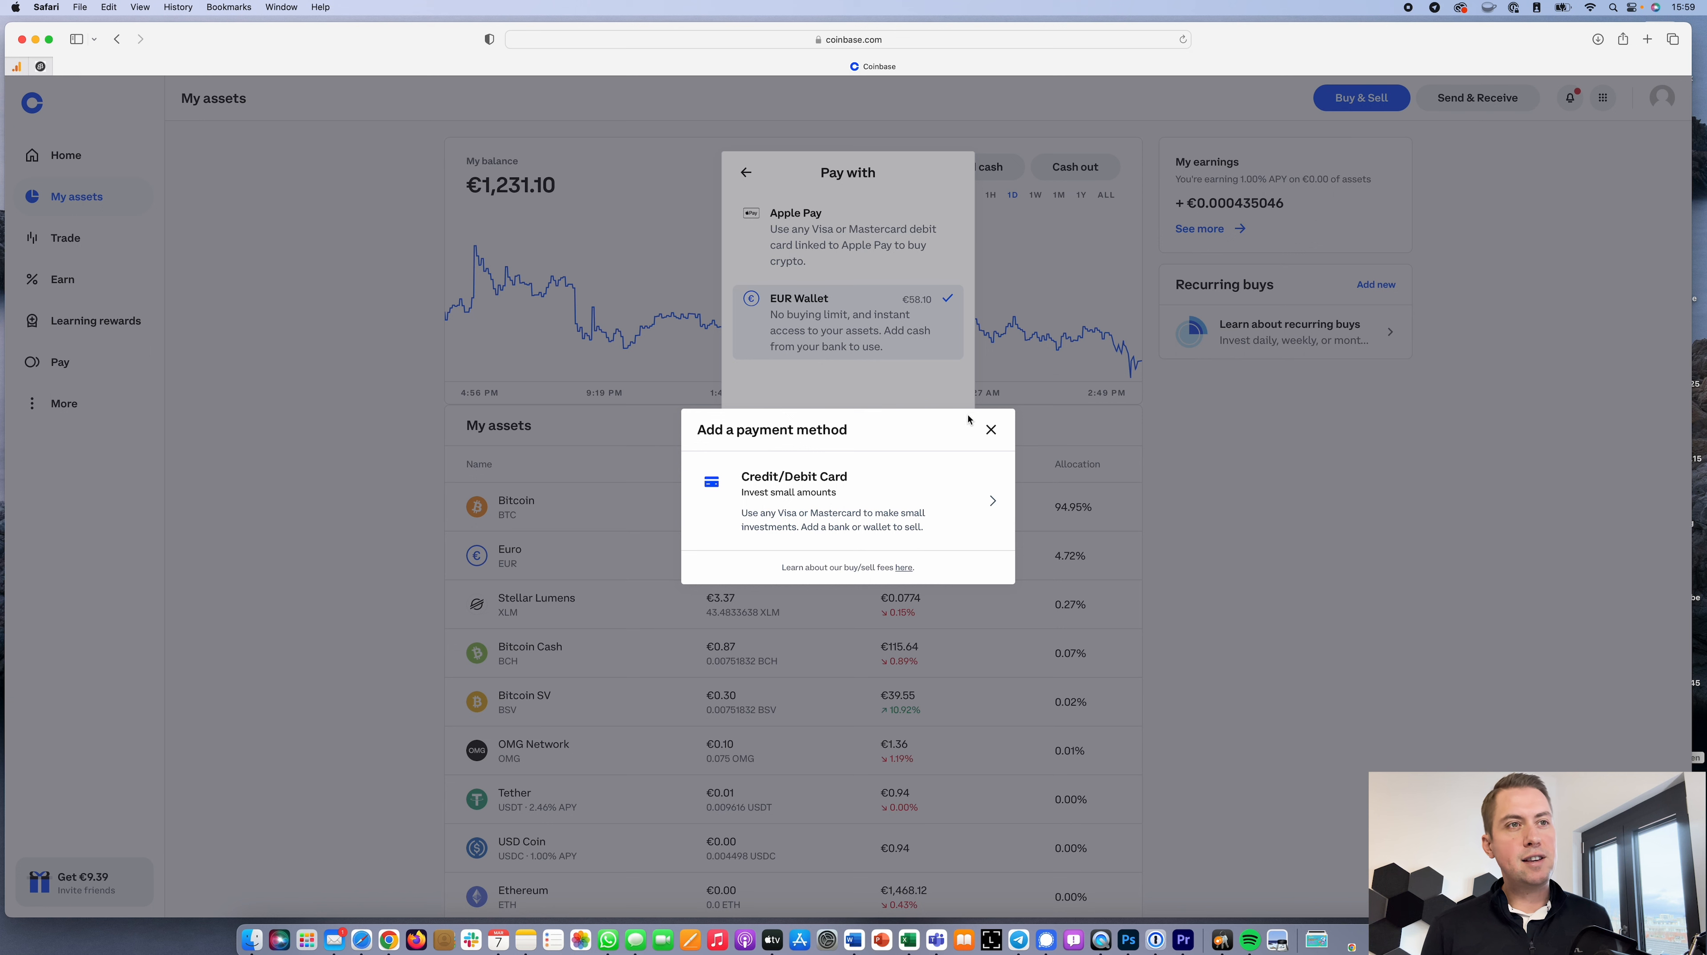
mouse_move(988, 432)
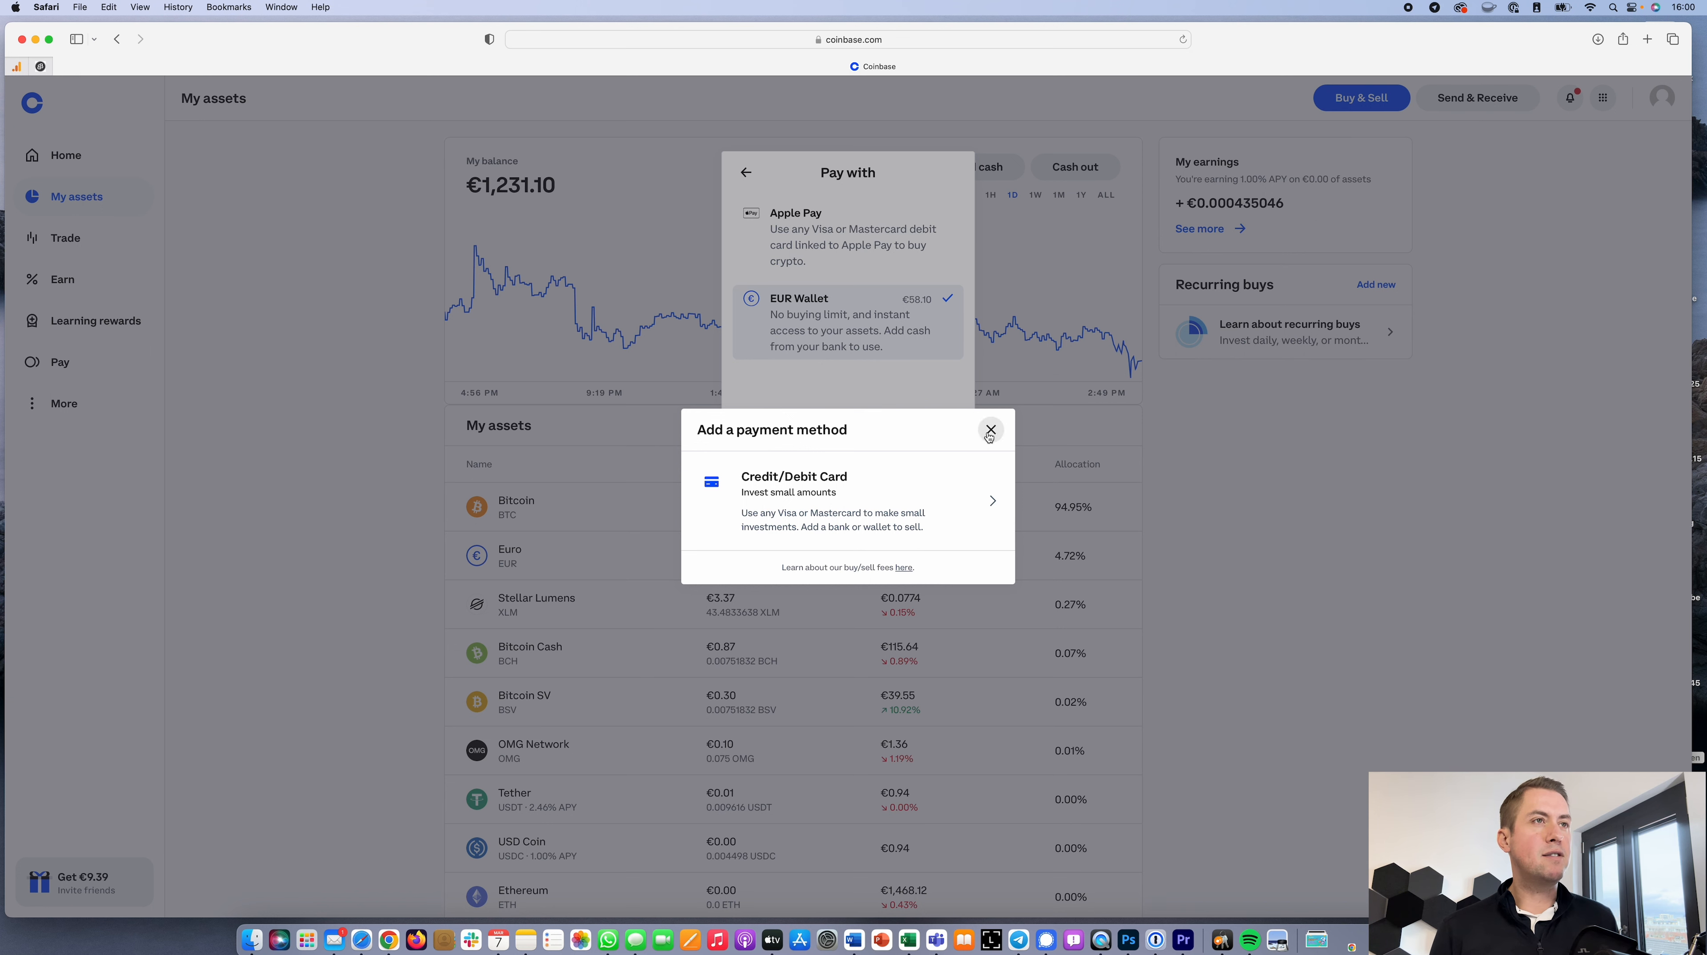
Step: Dismiss the payment dialog and submit a €50 cash-out from the Euro wallet
left_click(988, 430)
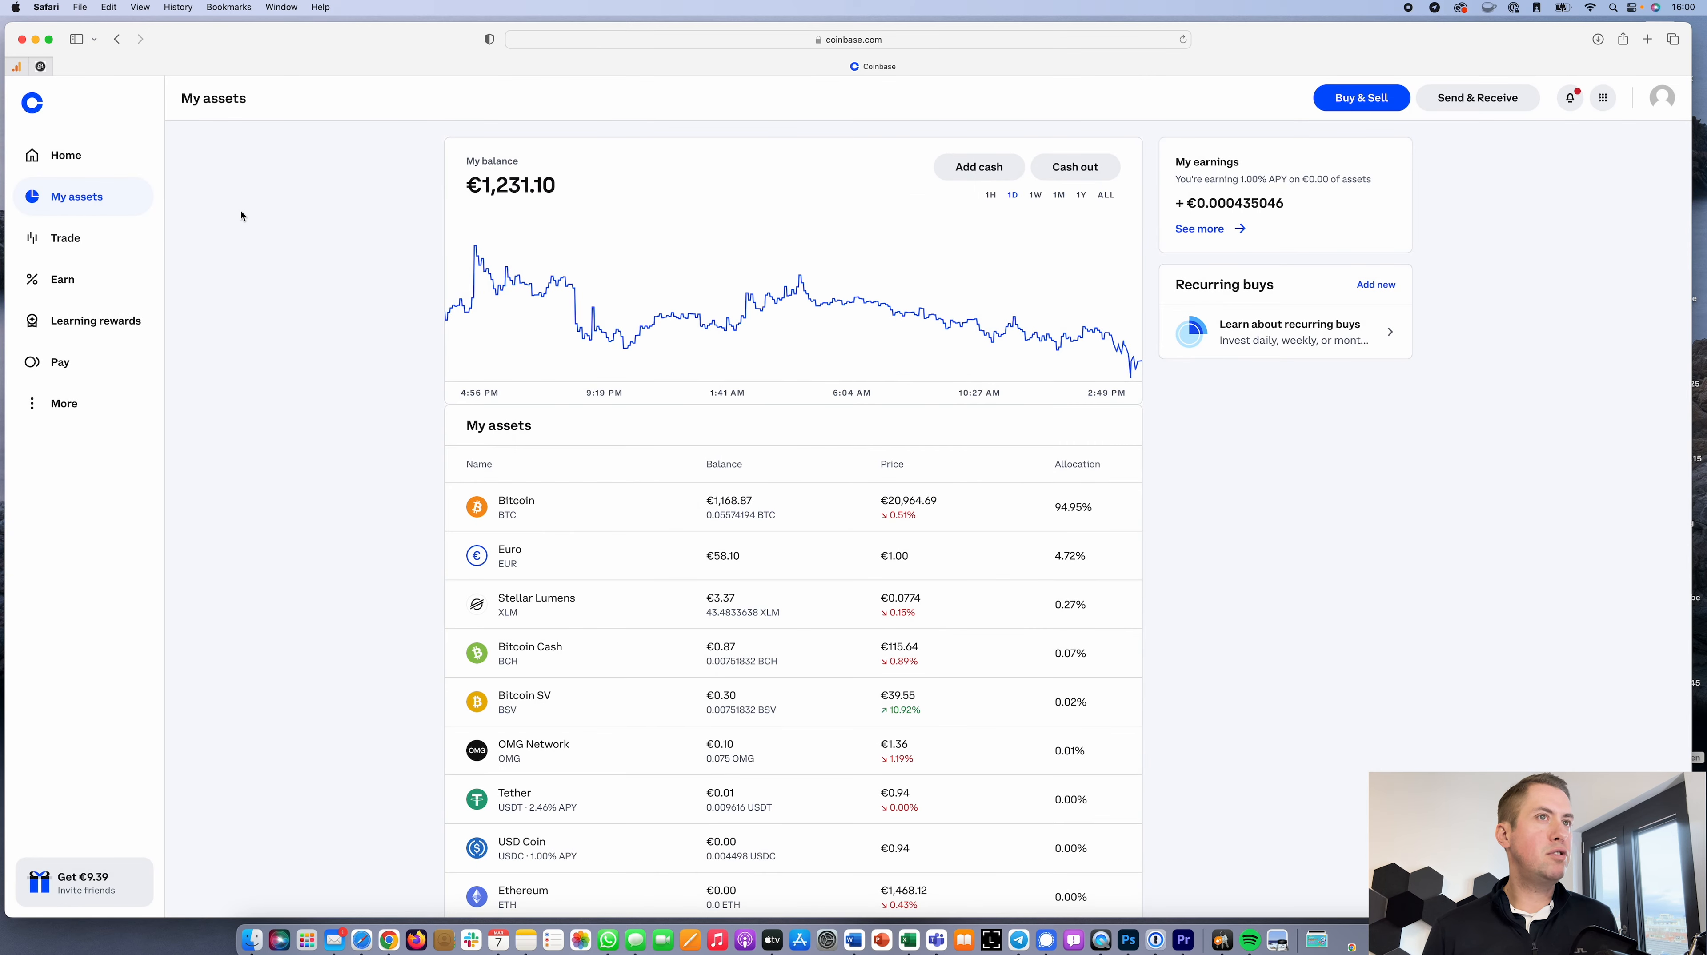
mouse_move(907, 187)
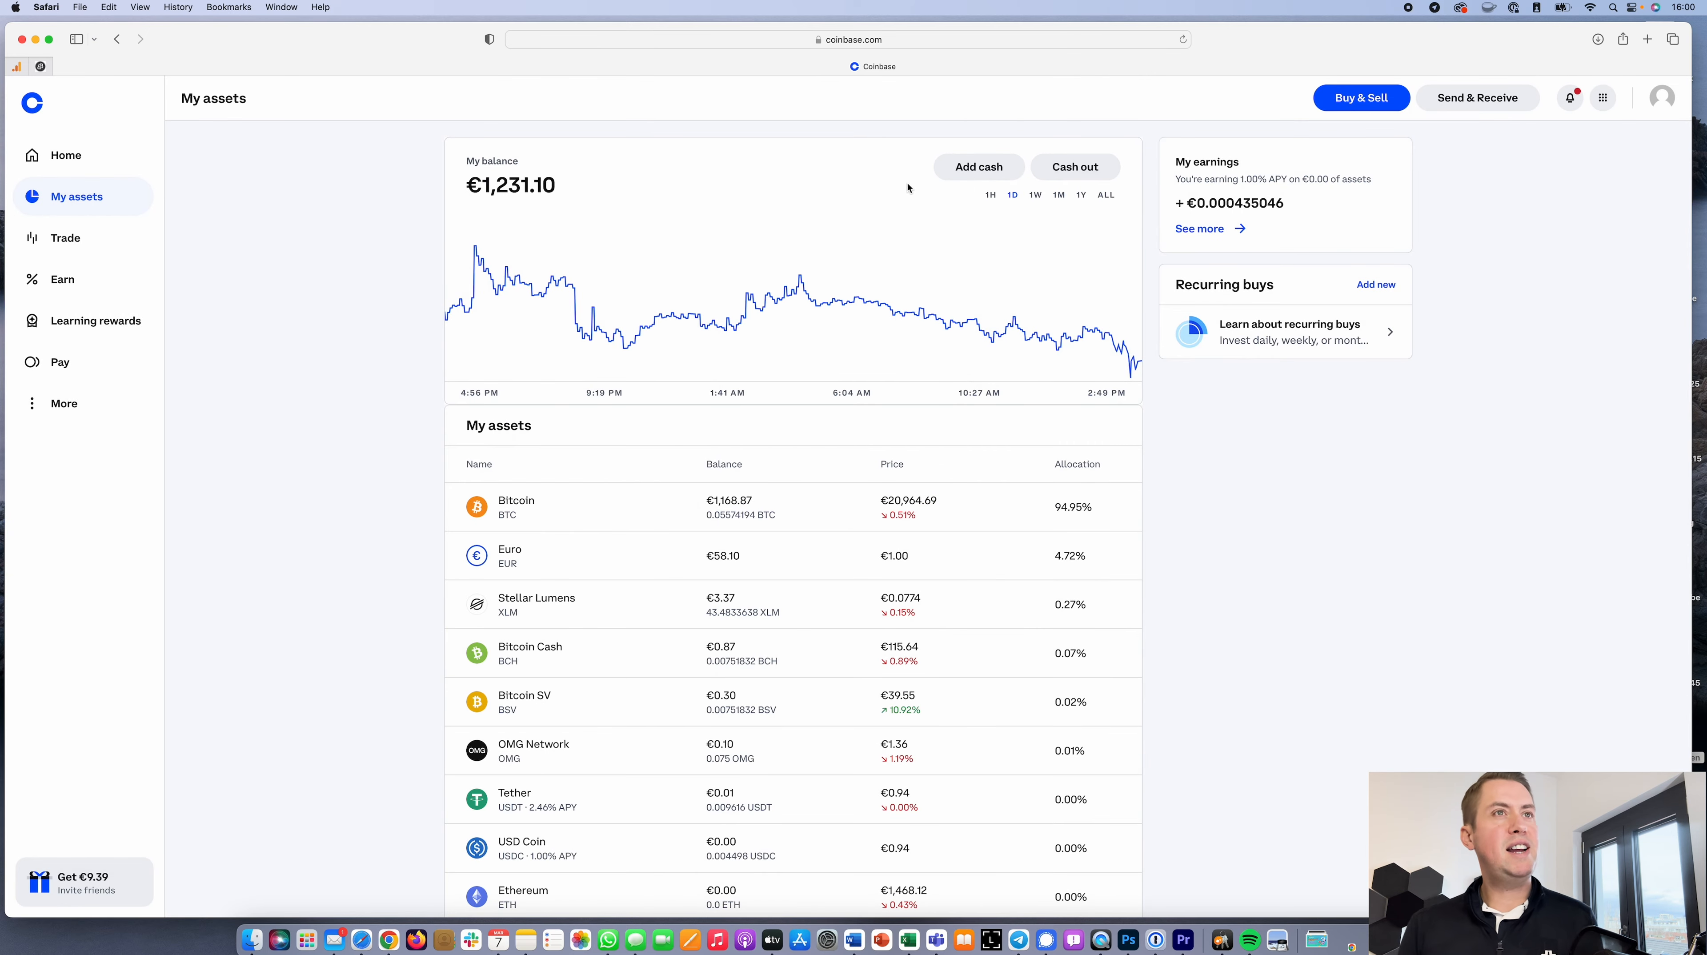
left_click(510, 555)
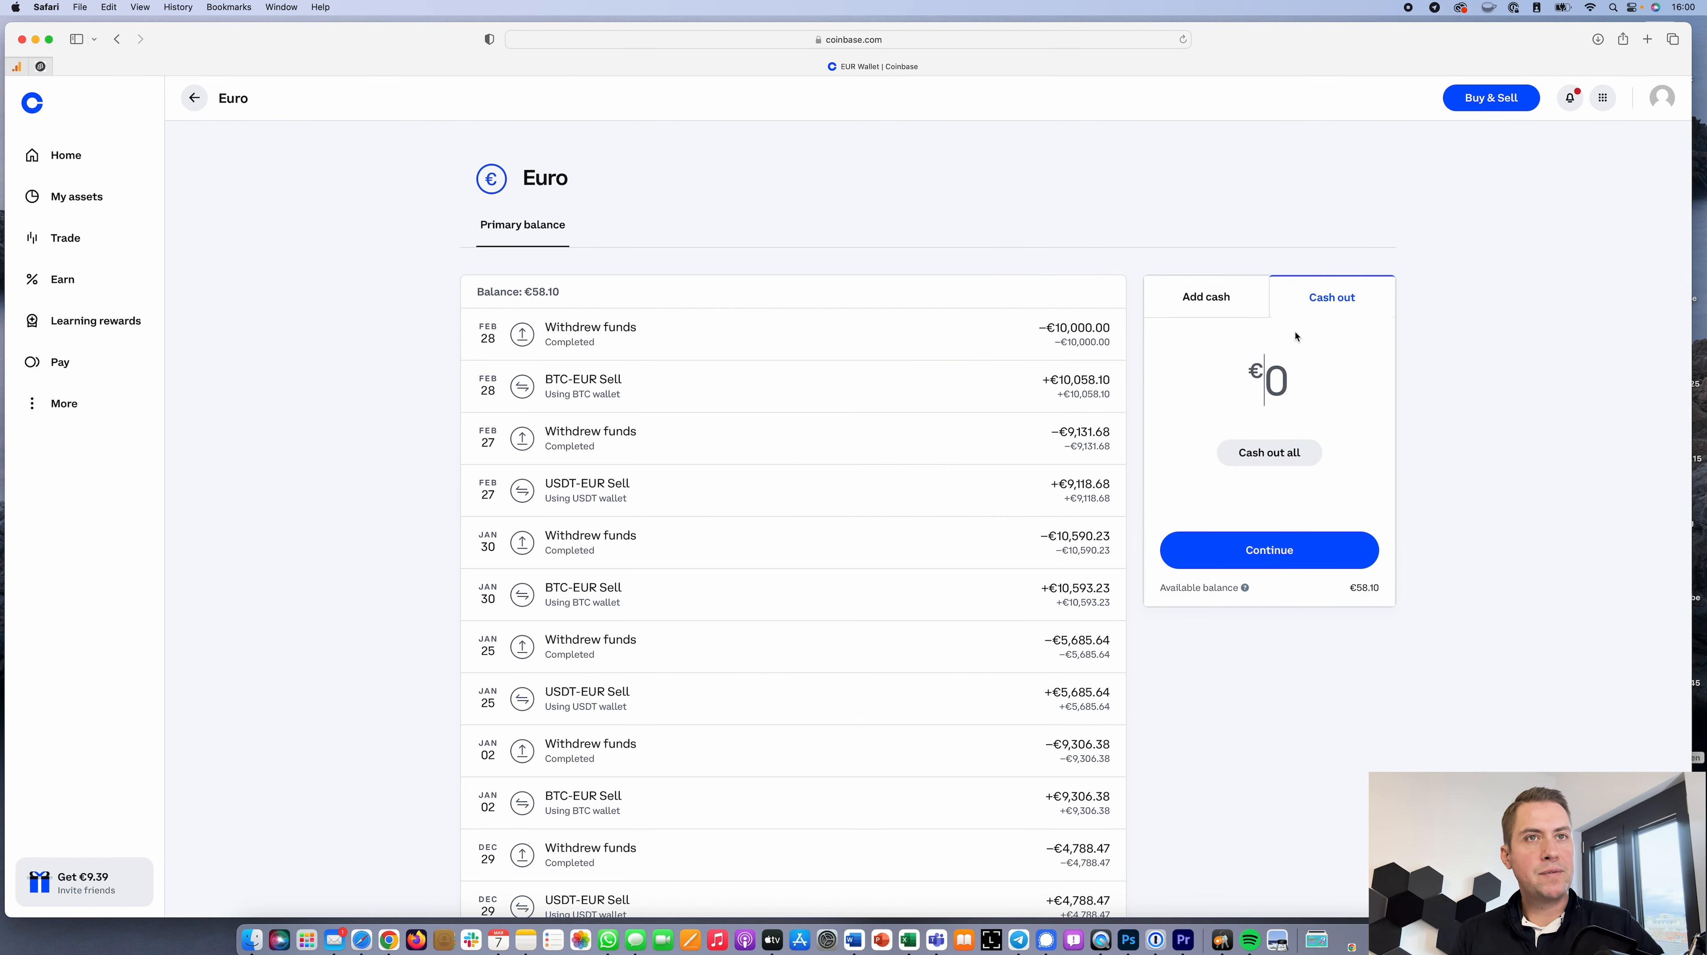
type("5")
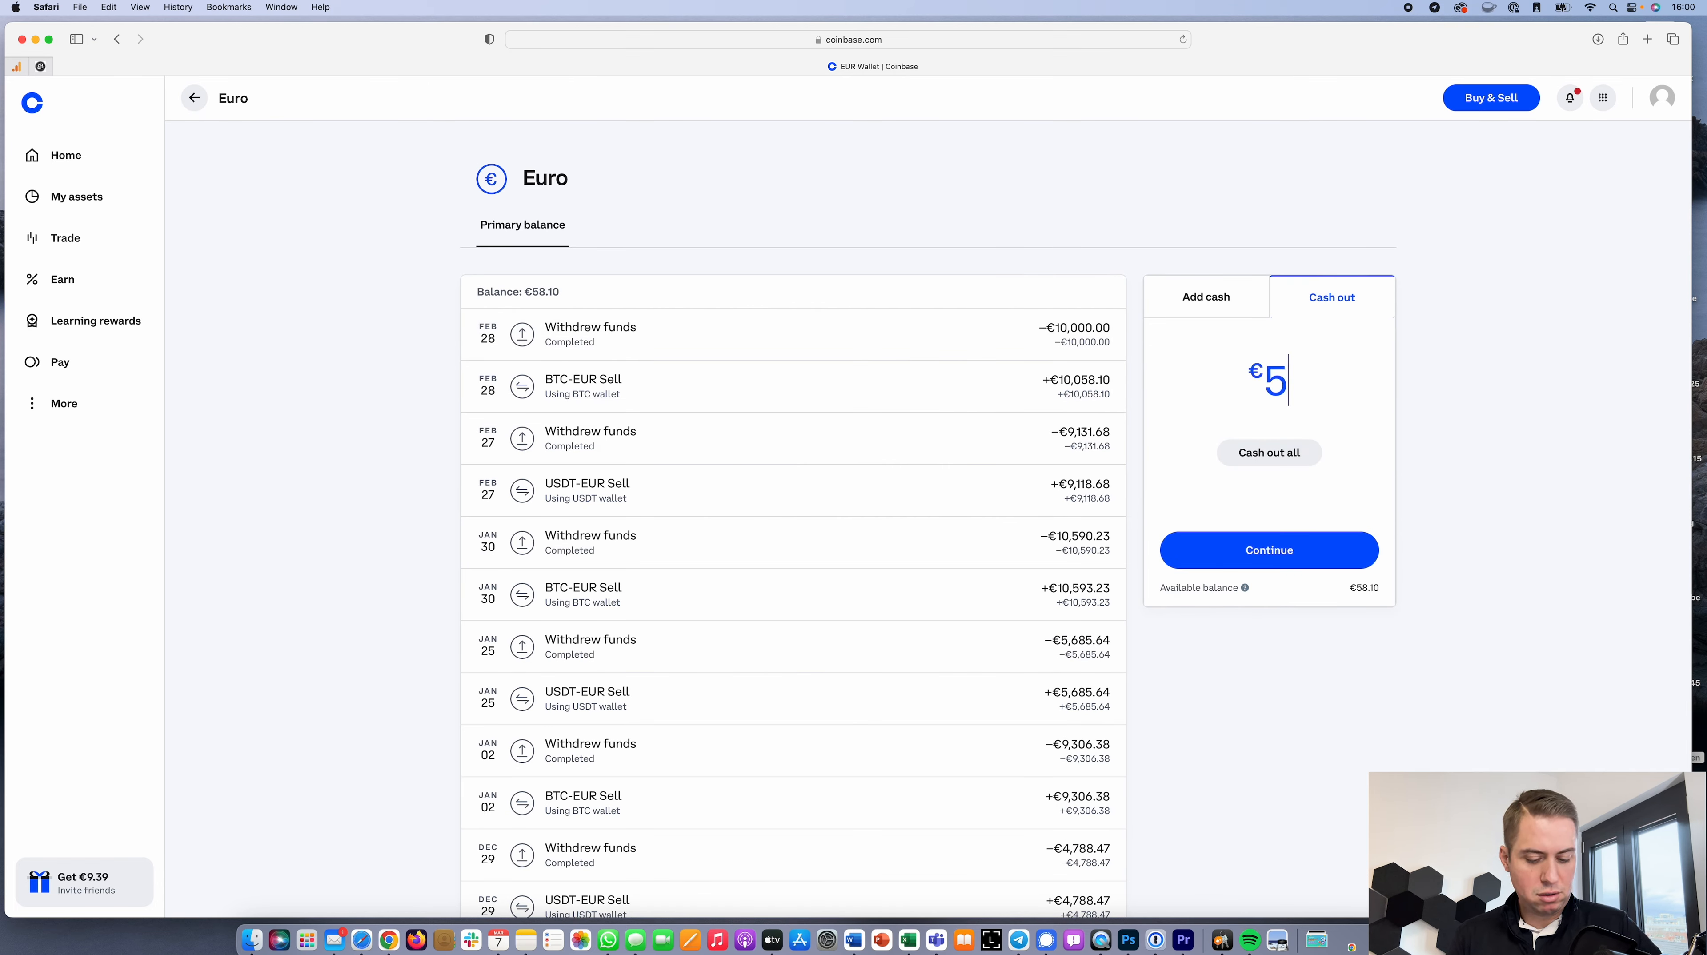
type("0")
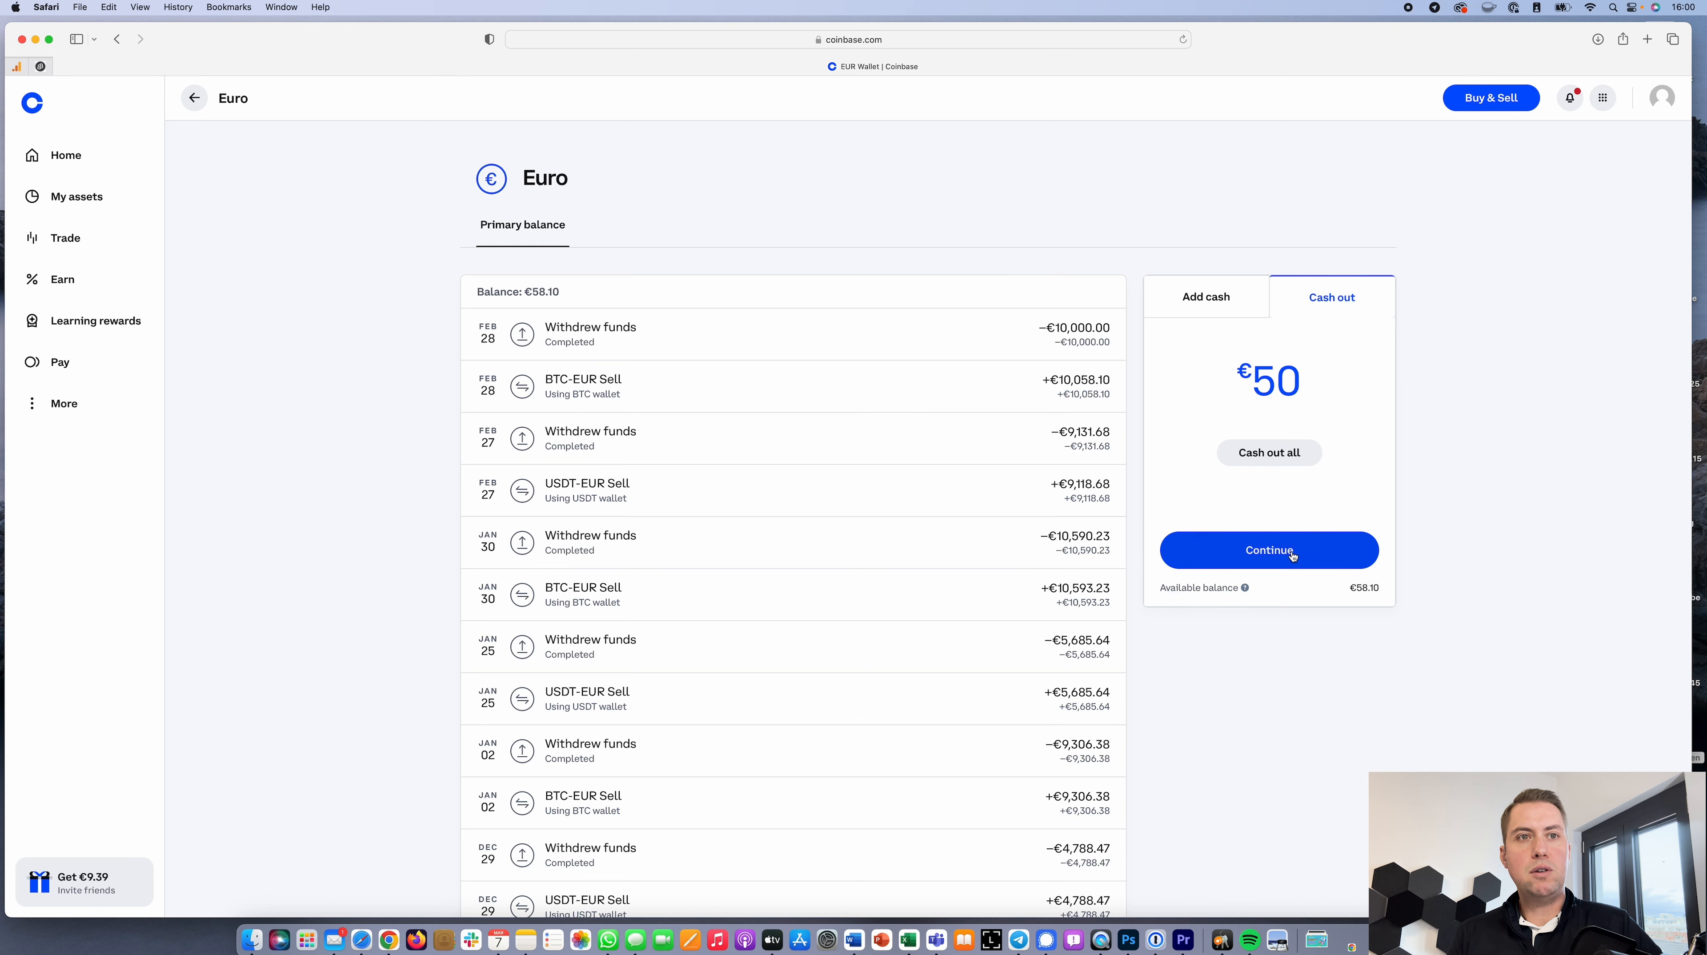
left_click(1268, 549)
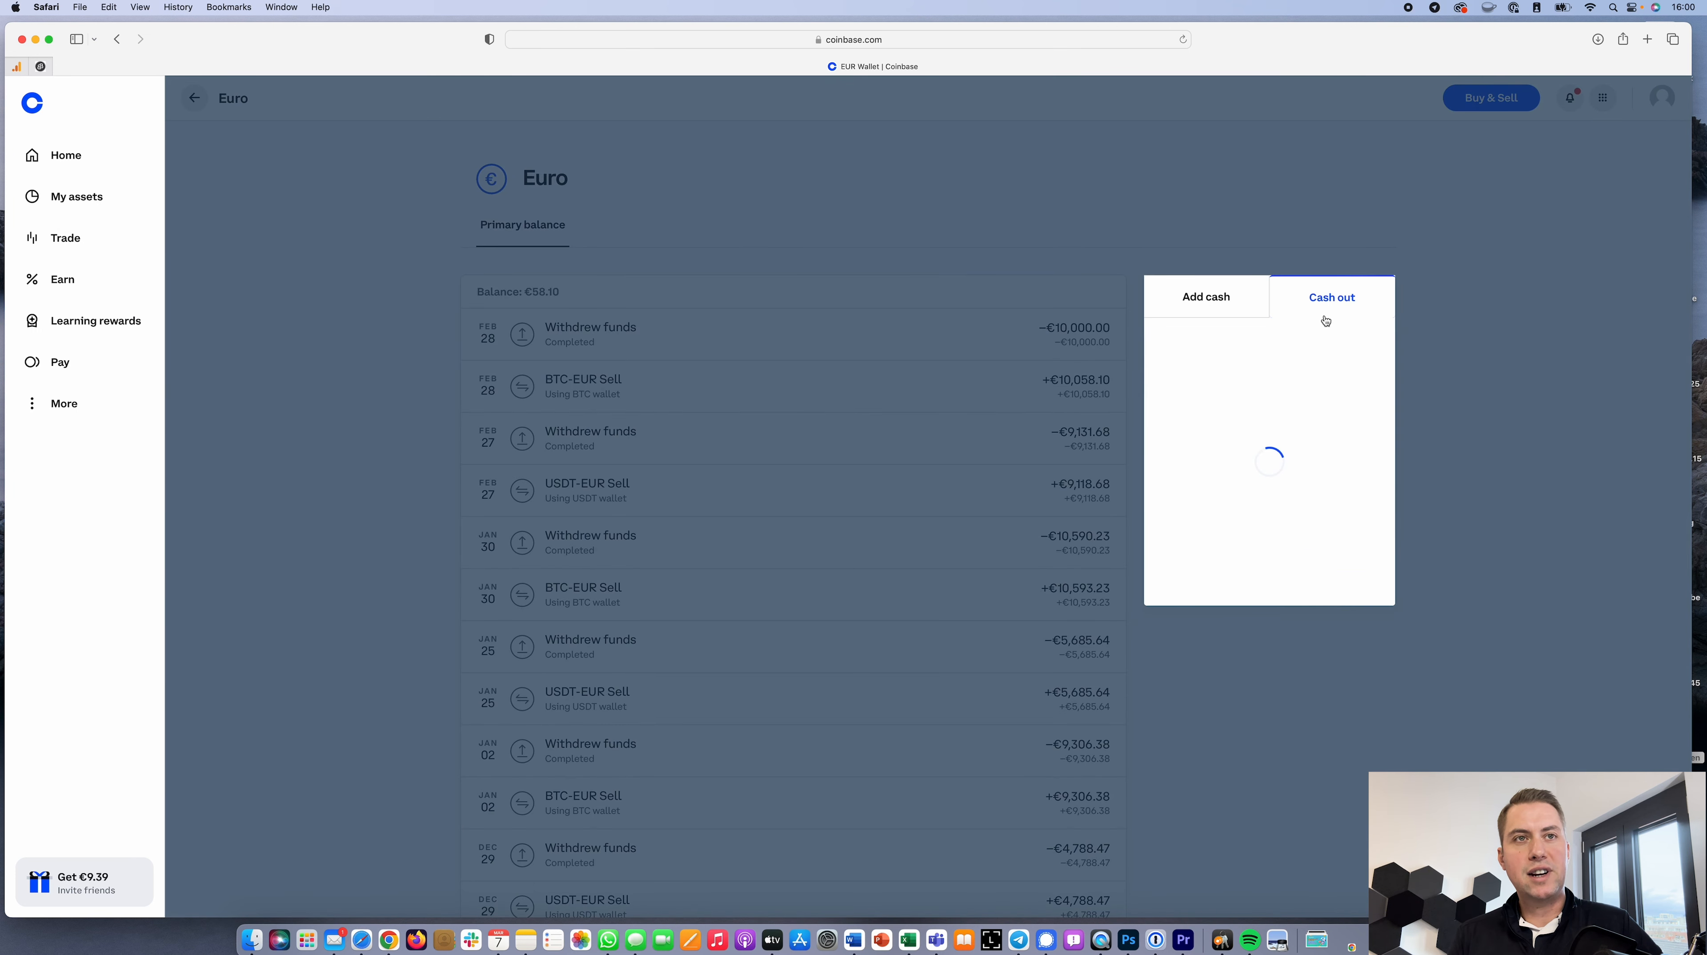
Step: Bring up the Select a destination list offering debit card, bank, PayPal and Revolut
left_click(1330, 296)
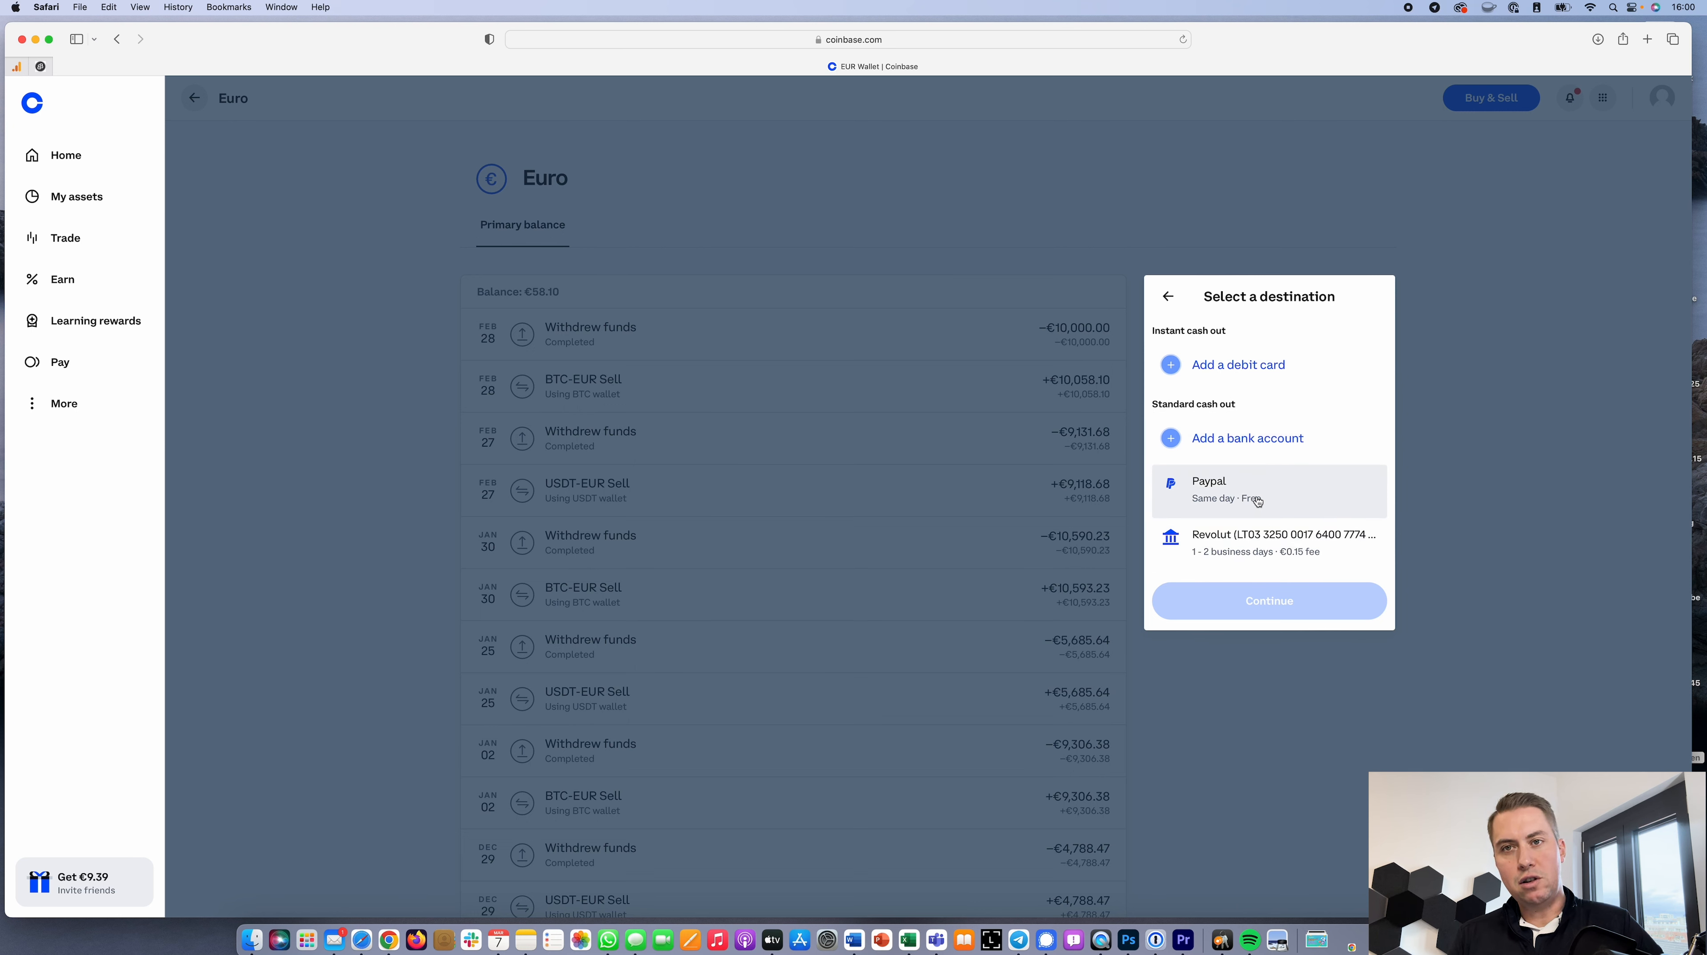
mouse_move(1257, 465)
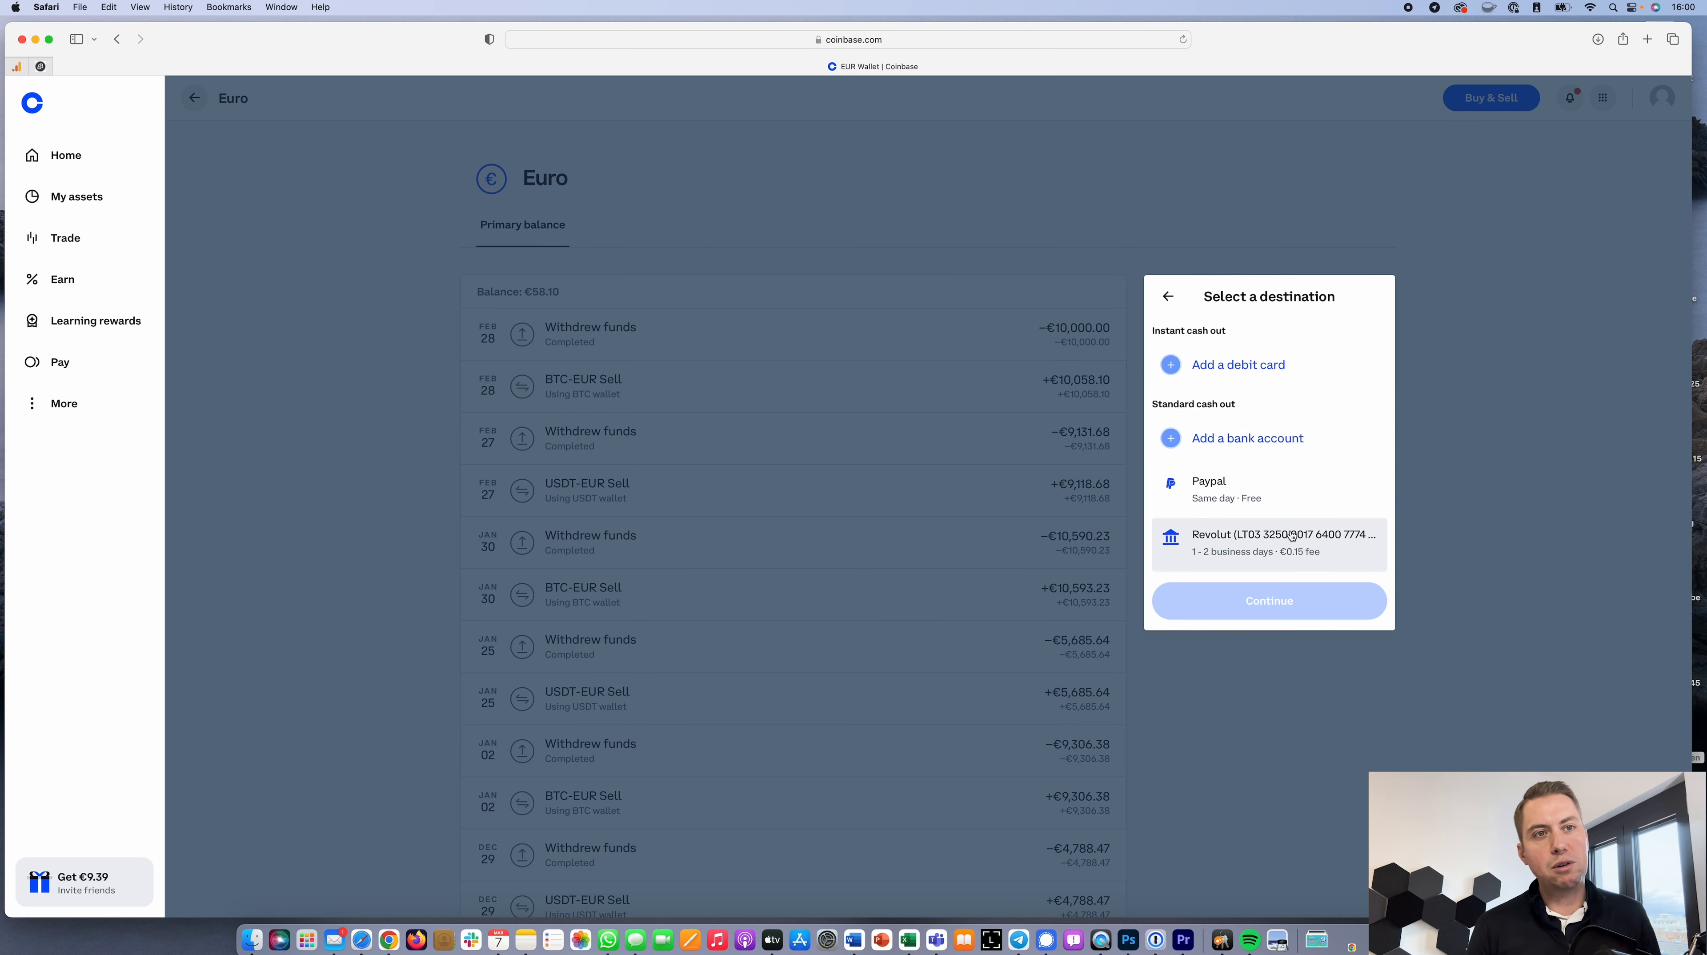
mouse_move(1284, 534)
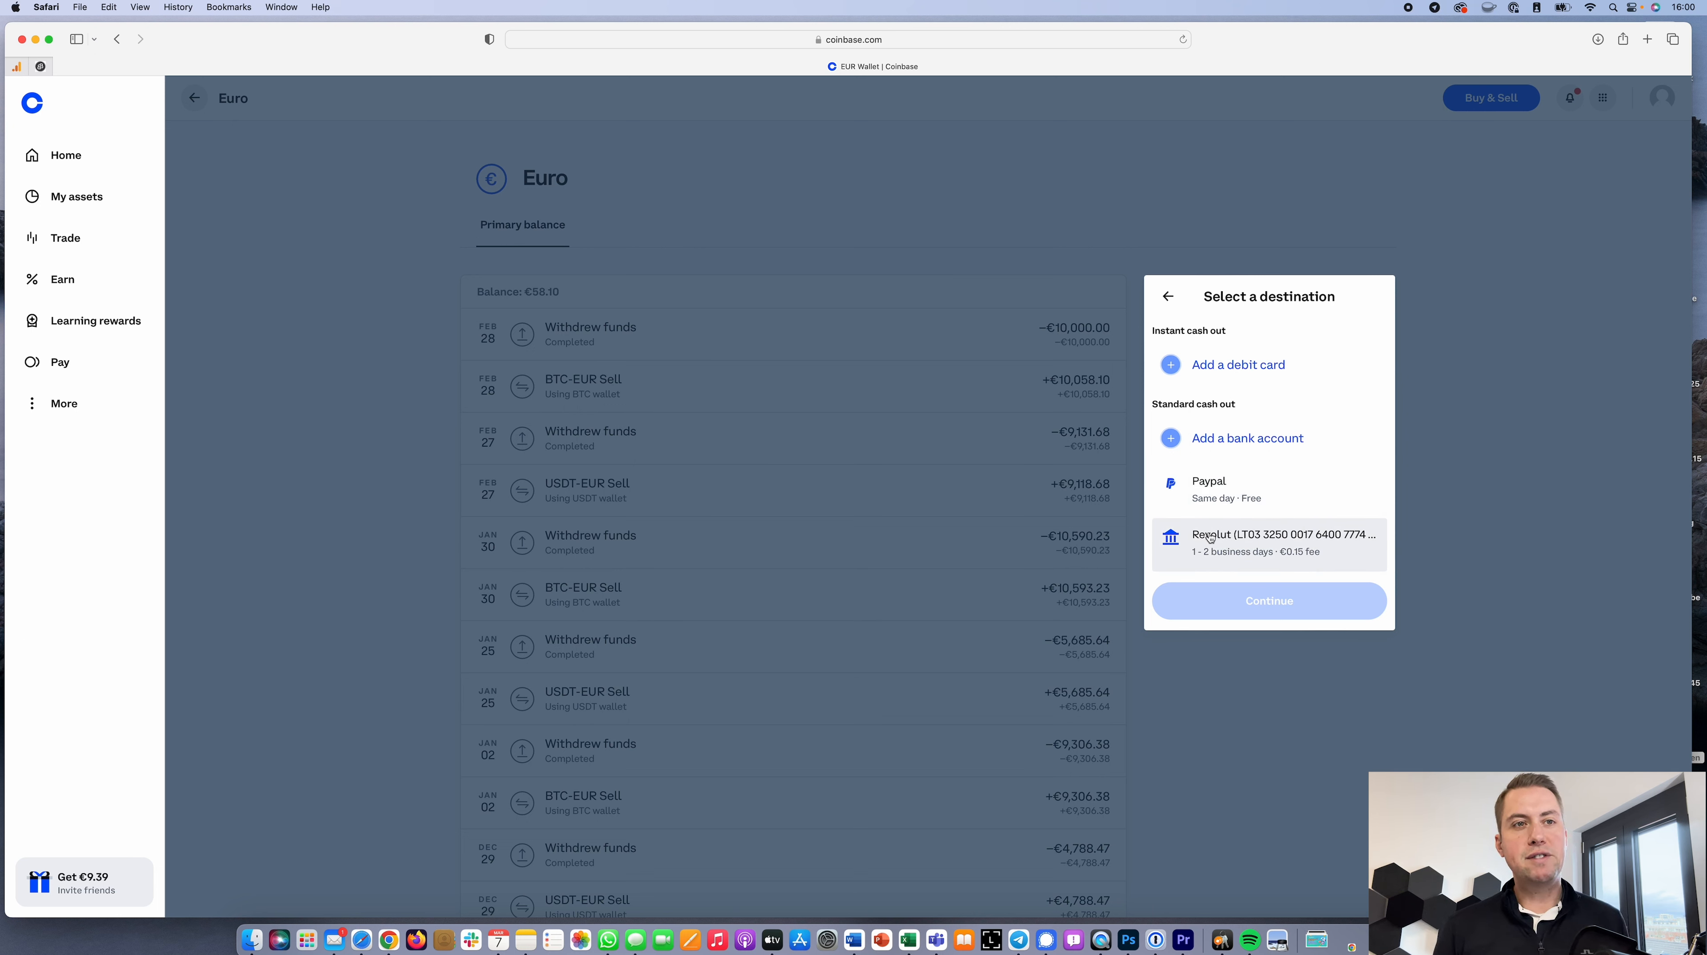
mouse_move(1404, 534)
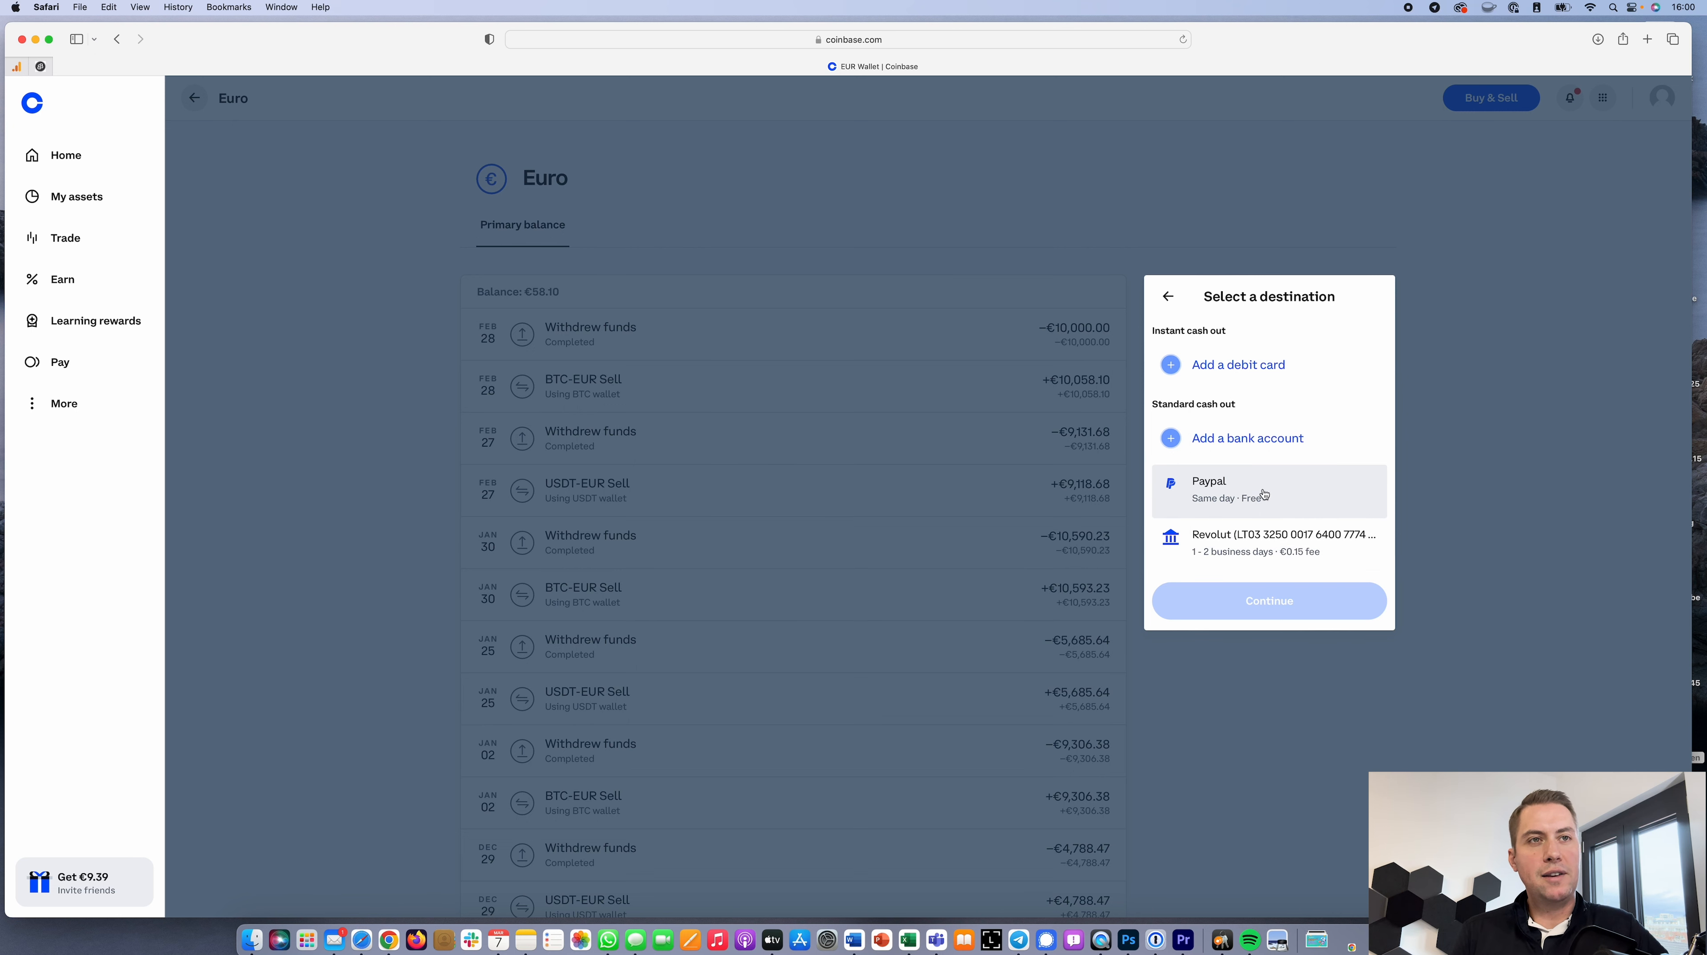
mouse_move(1290, 486)
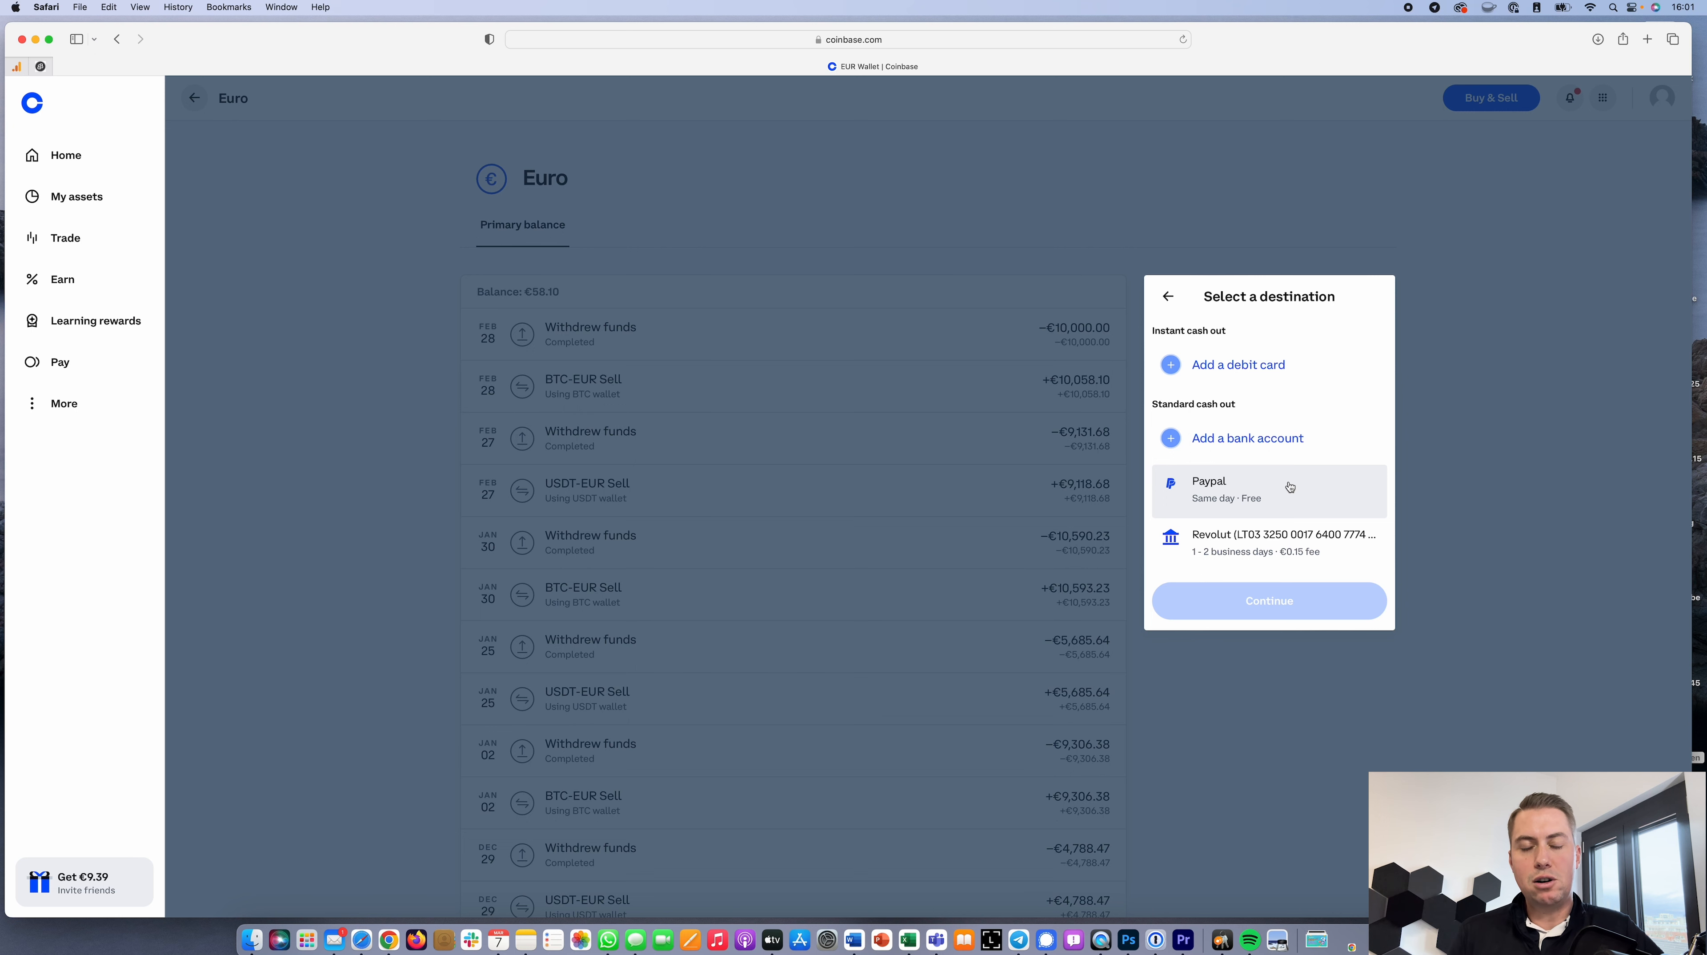
mouse_move(1303, 489)
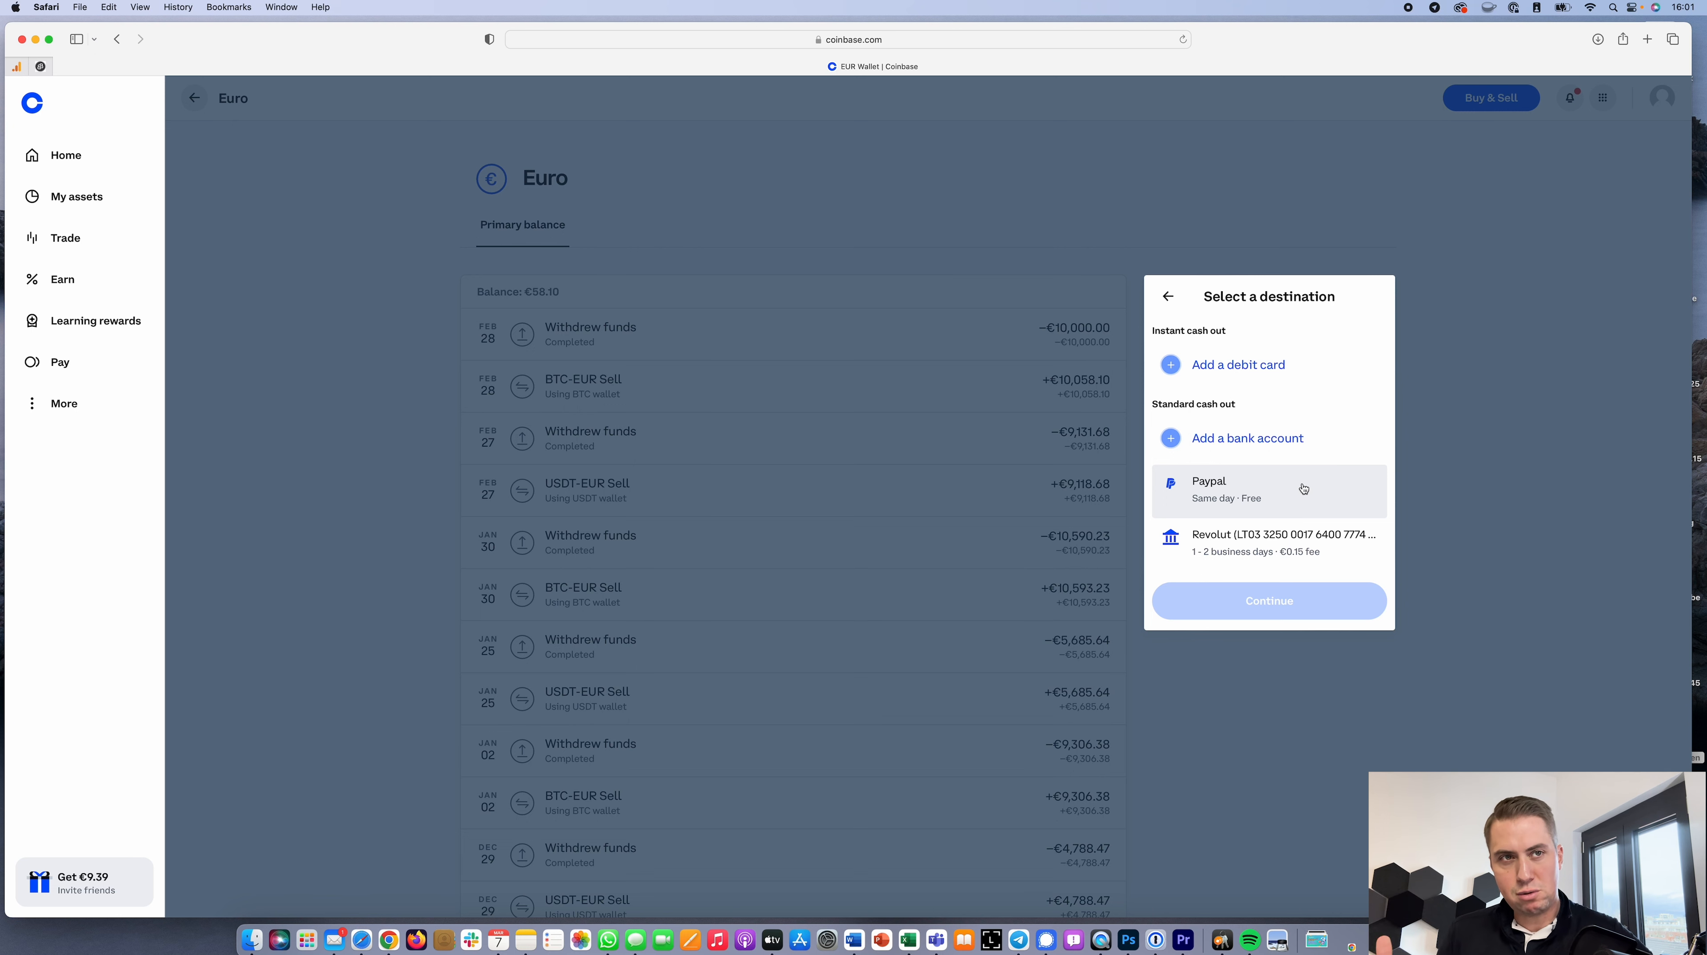